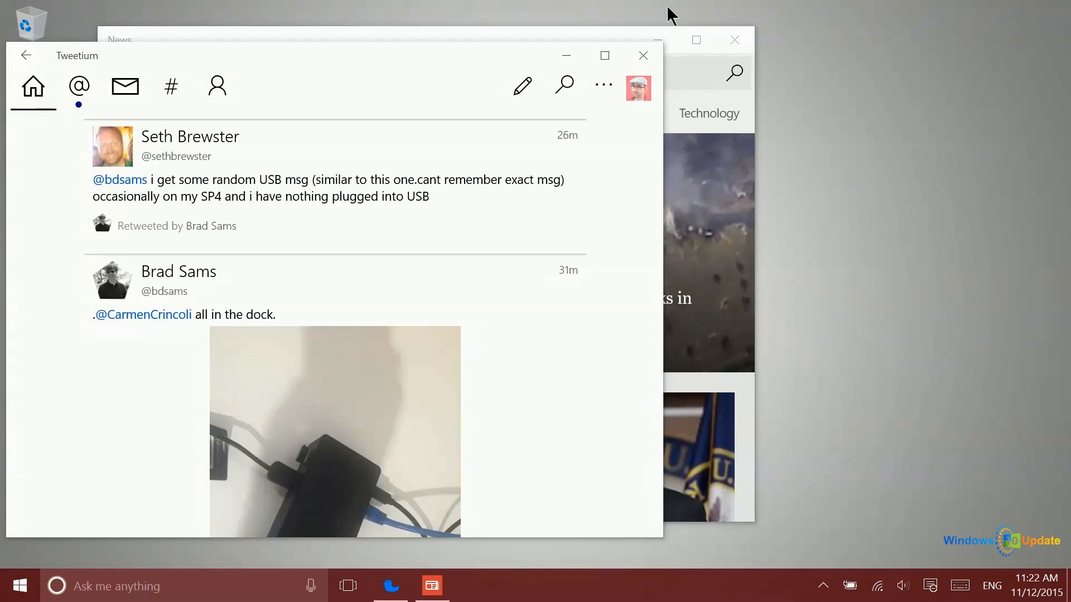
{"action": "mouse_move", "coordinate": [303, 67]}
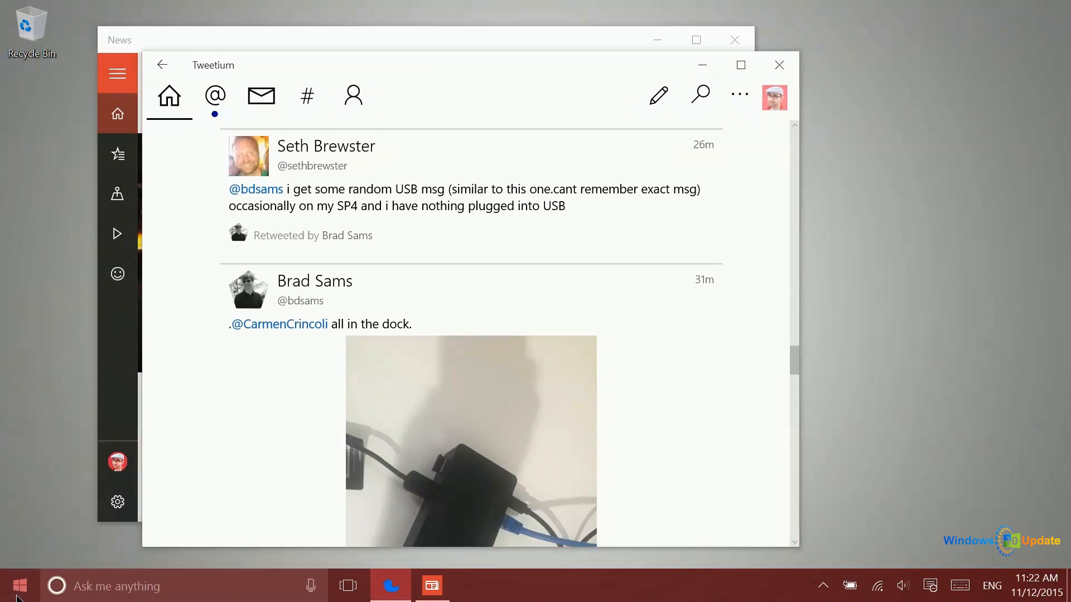
{"action": "left_click", "coordinate": [19, 586]}
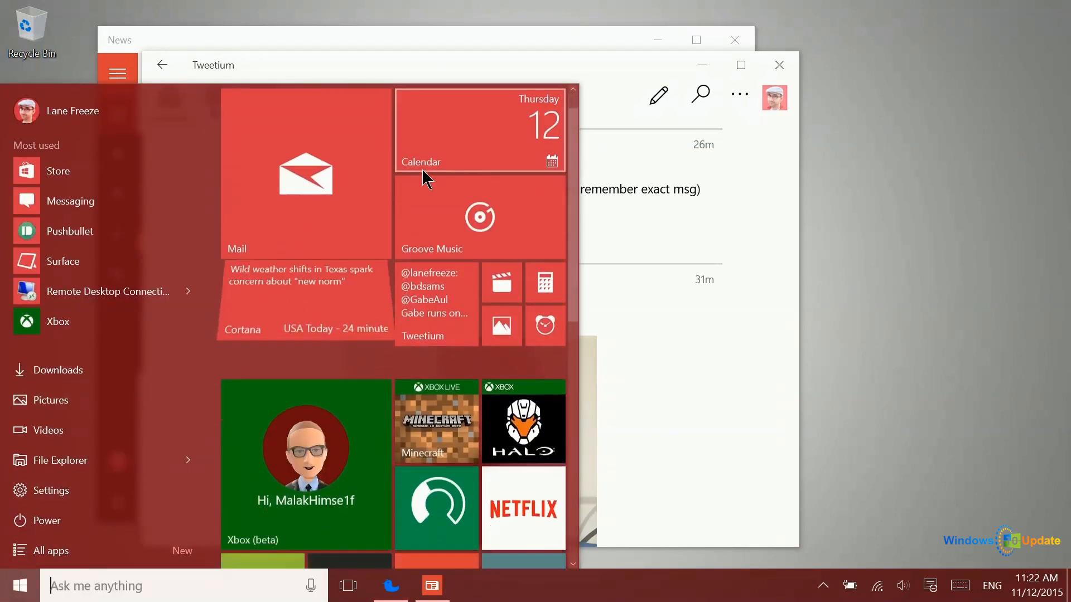
{"action": "scroll", "scroll_direction": "down", "scroll_amount": 3}
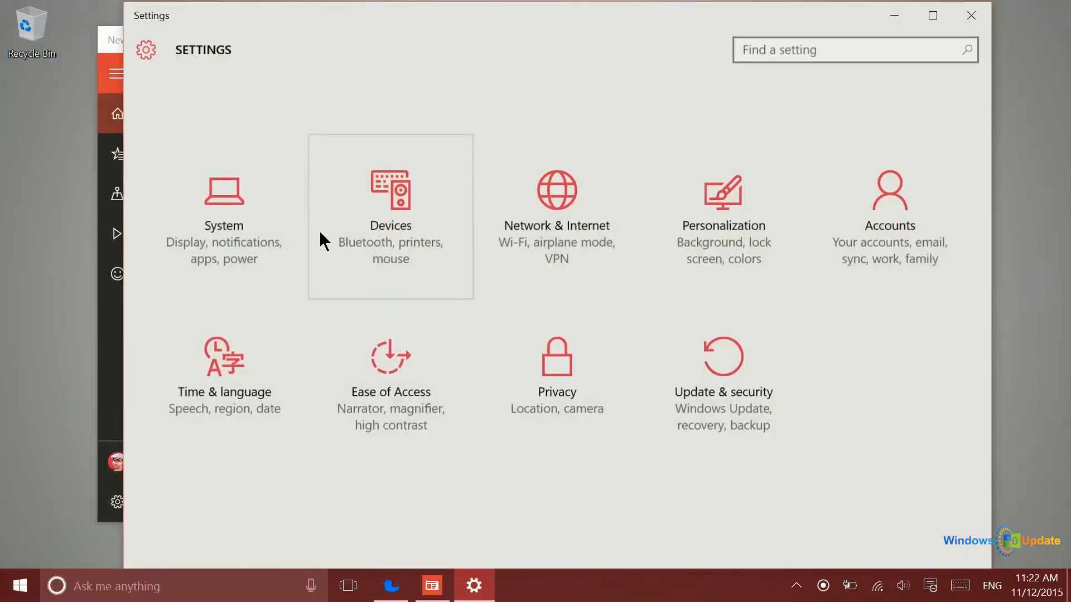
{"action": "mouse_move", "coordinate": [726, 190]}
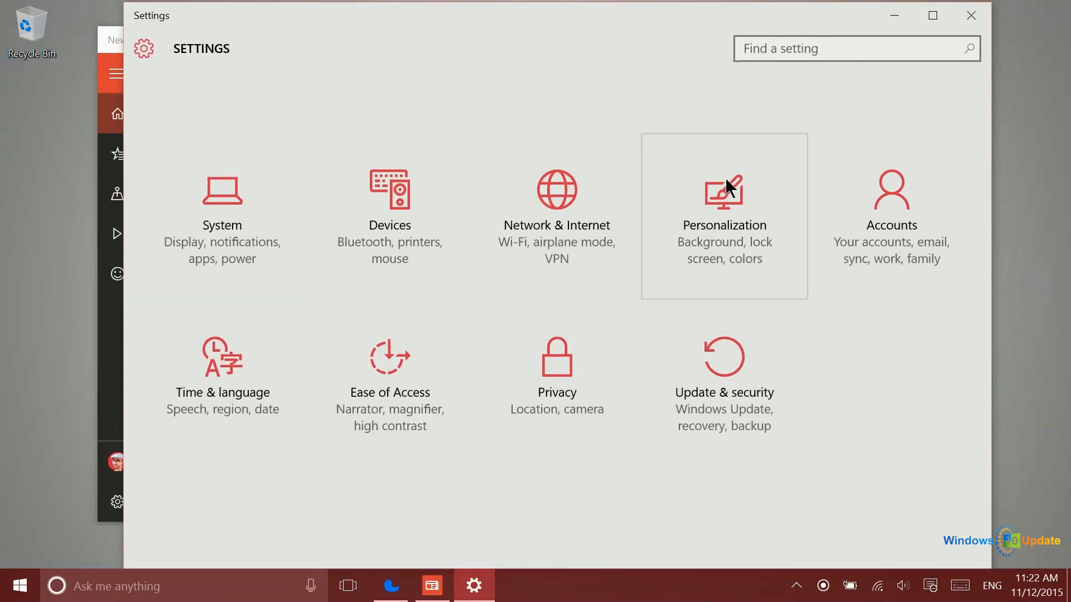
{"action": "left_click", "coordinate": [724, 215]}
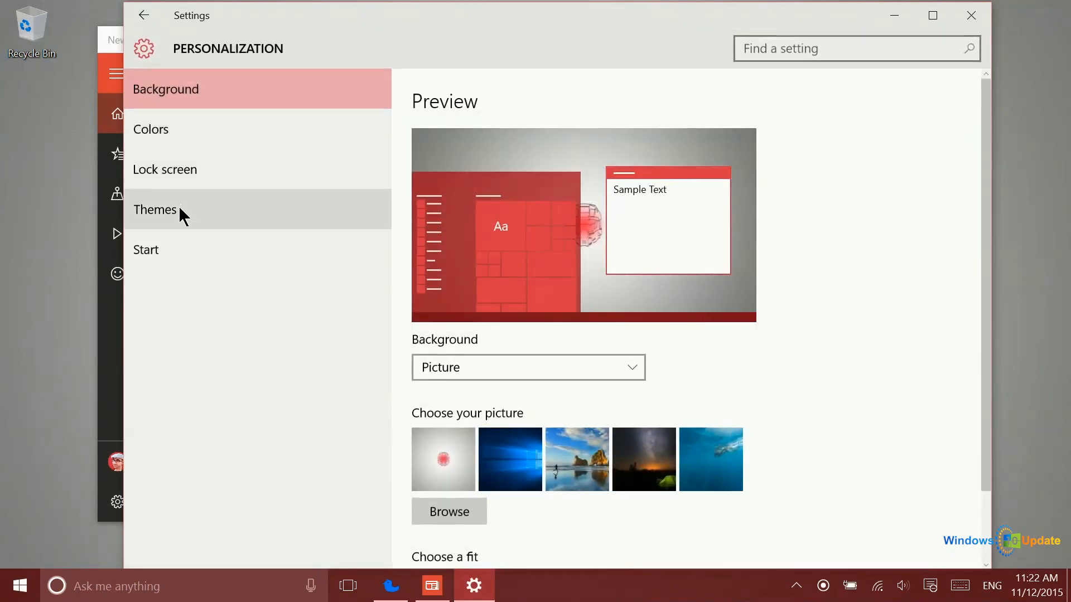
{"action": "left_click", "coordinate": [145, 249]}
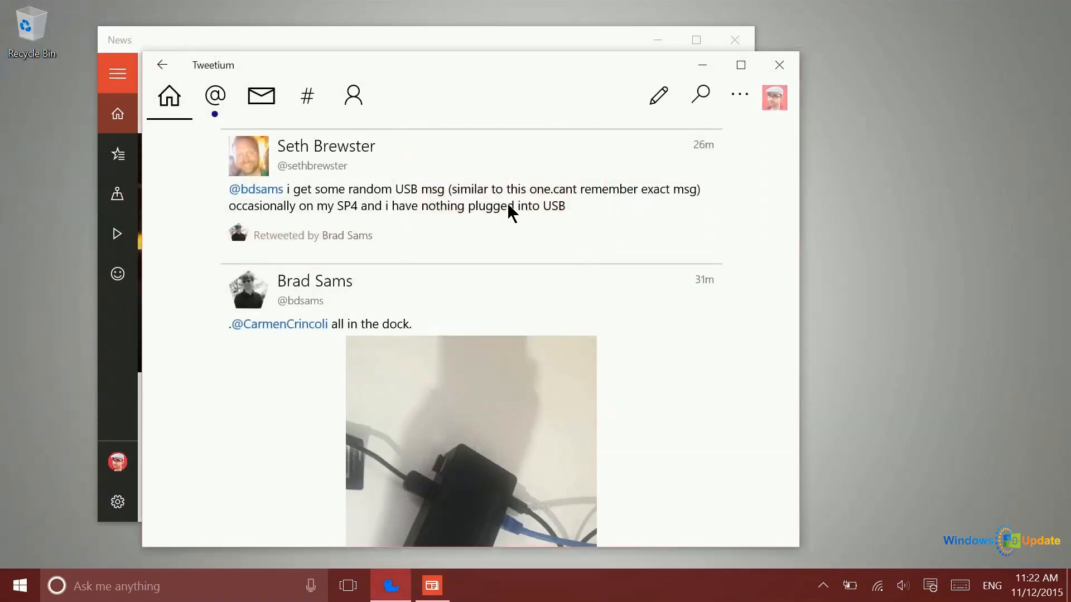
- From Start, show the Calendar tile's Unpin/Resize/More options and dismiss them
{"action": "left_click", "coordinate": [19, 586]}
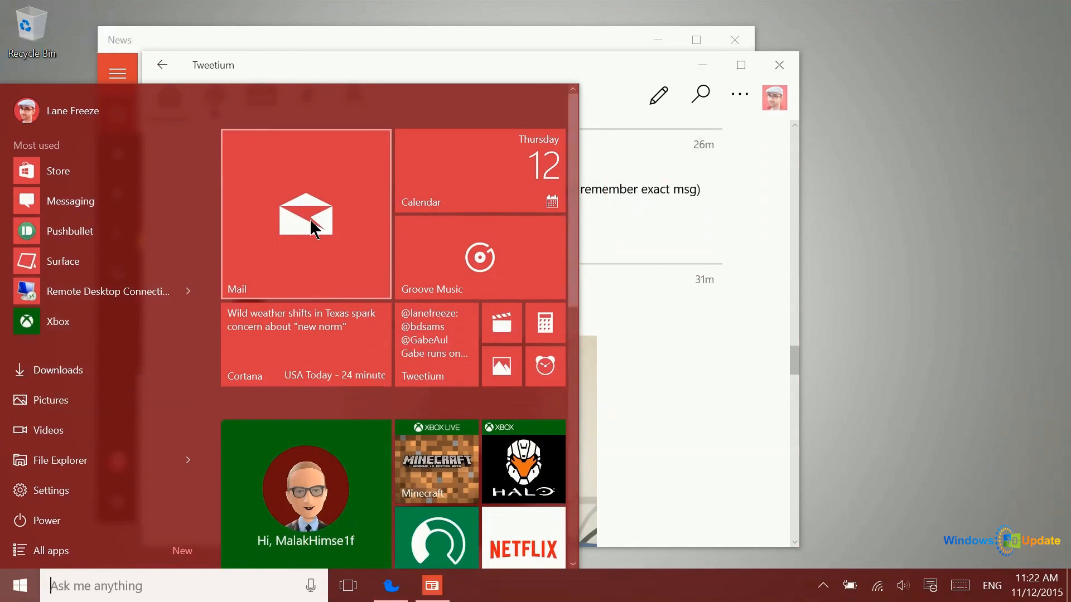
{"action": "right_click", "coordinate": [480, 170]}
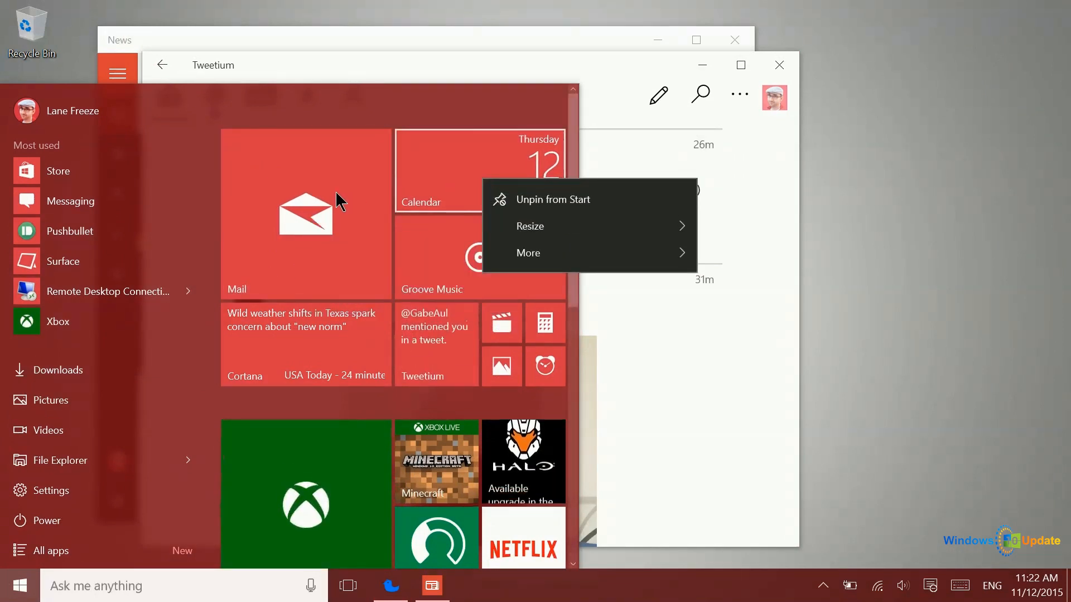
{"action": "left_click", "coordinate": [530, 226]}
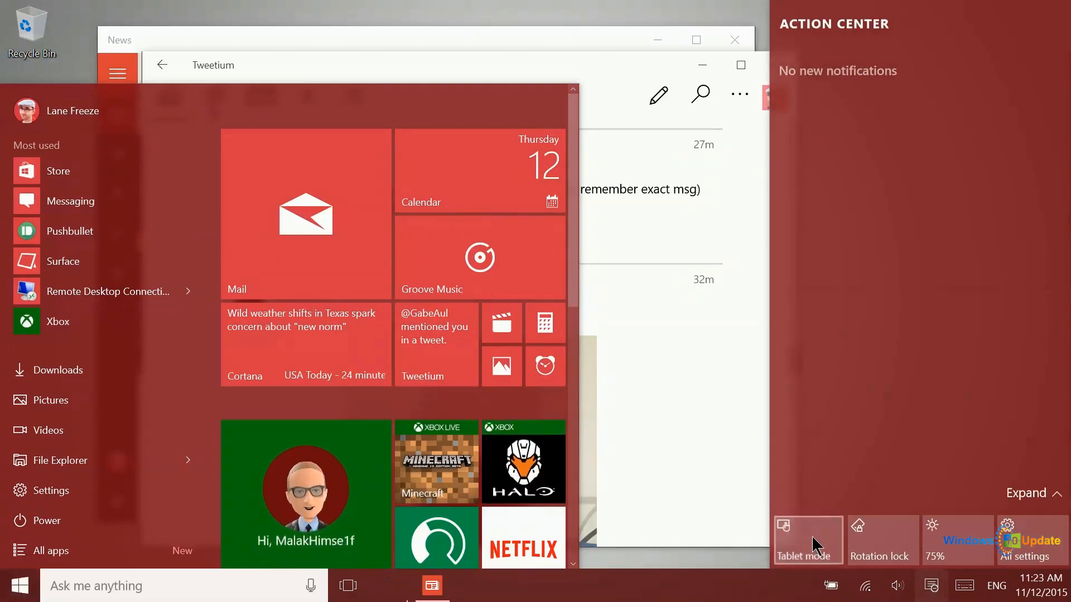
- Turn on Tablet mode from Action Center and return to Tweetium full screen
{"action": "left_click", "coordinate": [806, 540]}
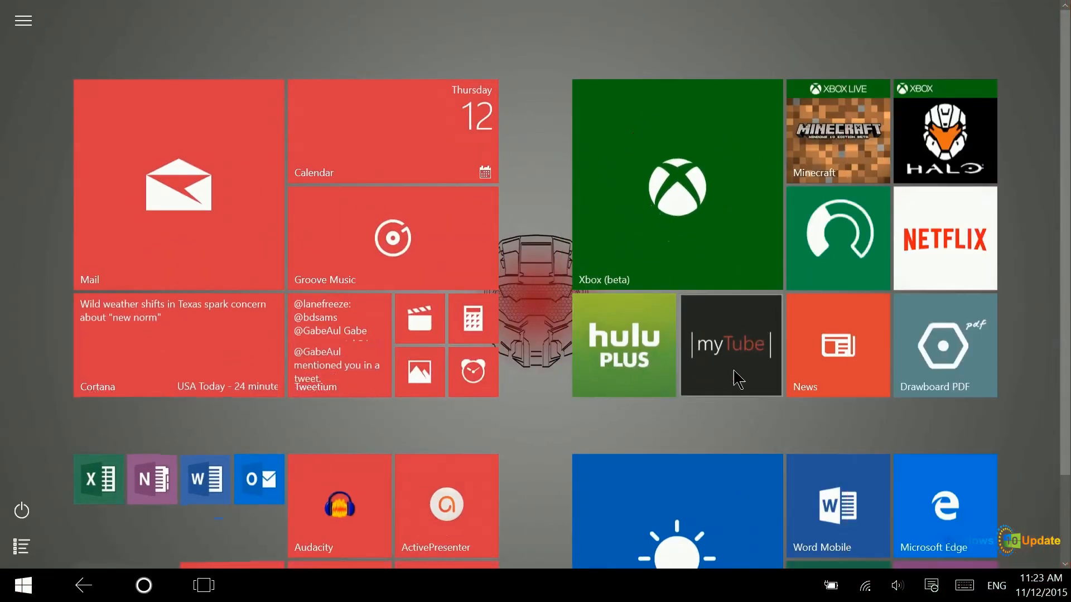
{"action": "left_click", "coordinate": [203, 585]}
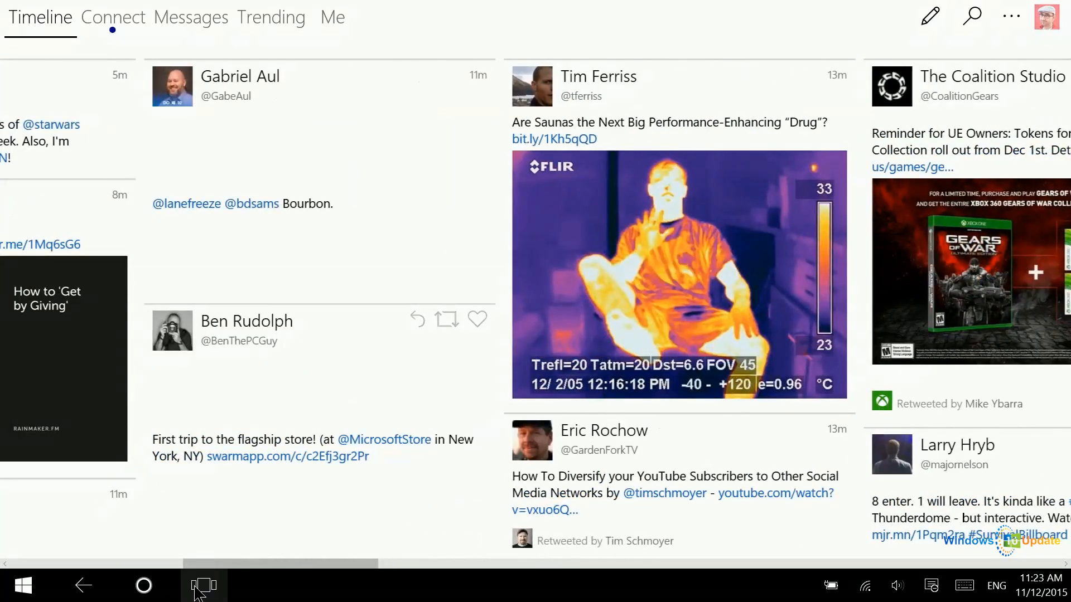
{"action": "mouse_move", "coordinate": [204, 585]}
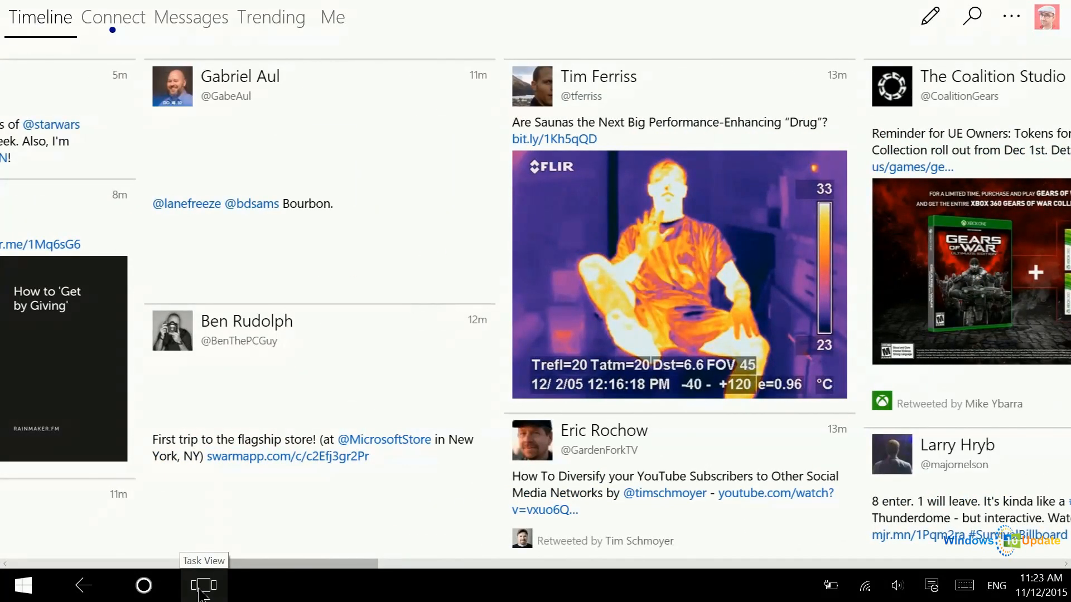
- Use Task View to snap News beside Tweetium, then swap News for Calculator on the right
{"action": "left_click", "coordinate": [203, 585]}
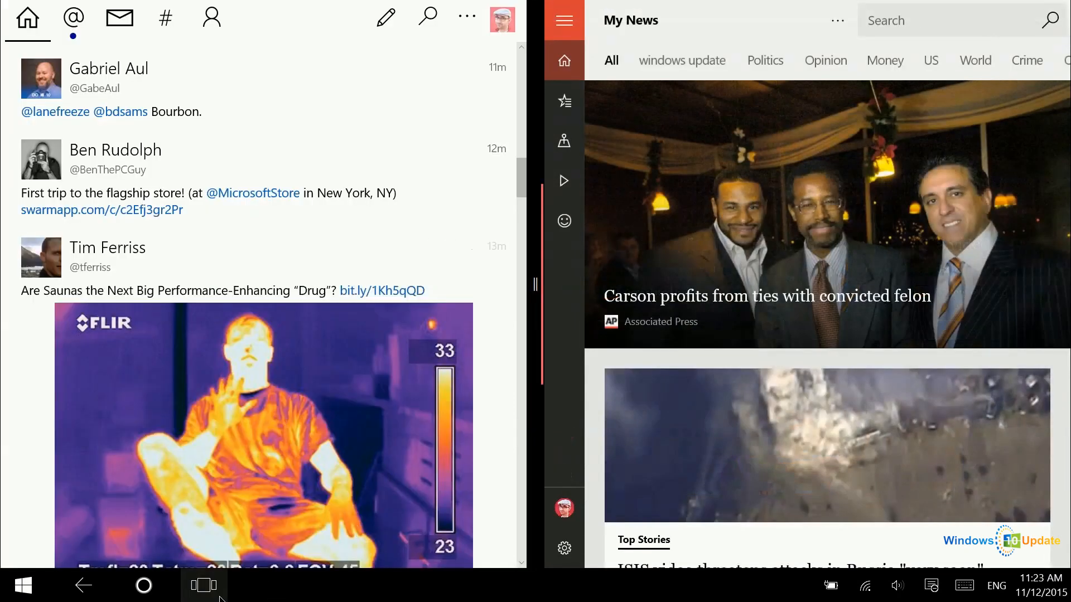
{"action": "left_click", "coordinate": [203, 586]}
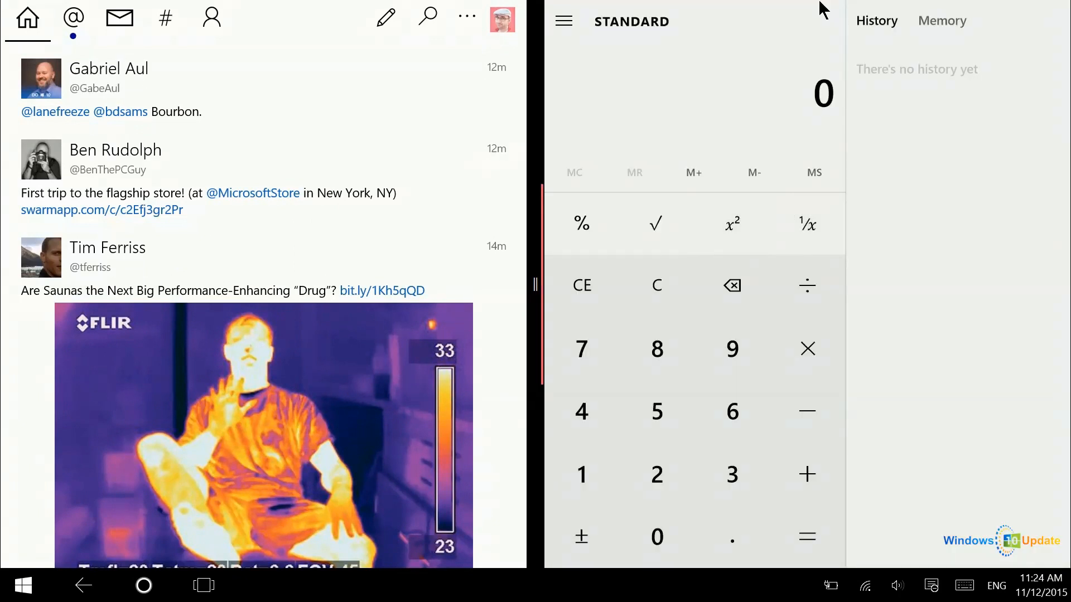
{"action": "mouse_move", "coordinate": [792, 191]}
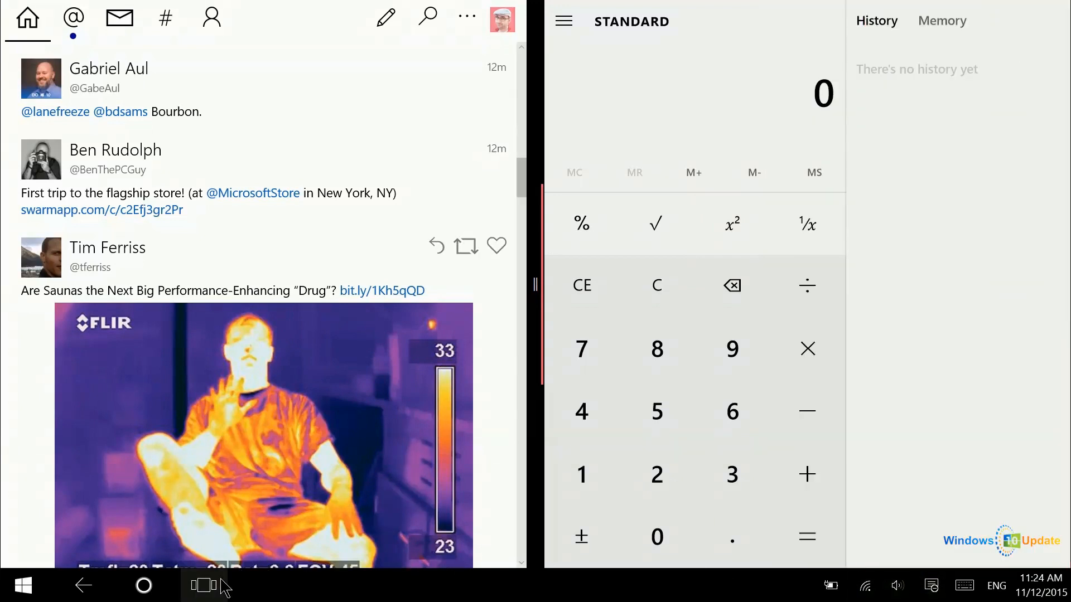
- Use Task View to snap News next to Tweetium and give News the wider share
{"action": "left_click", "coordinate": [203, 585]}
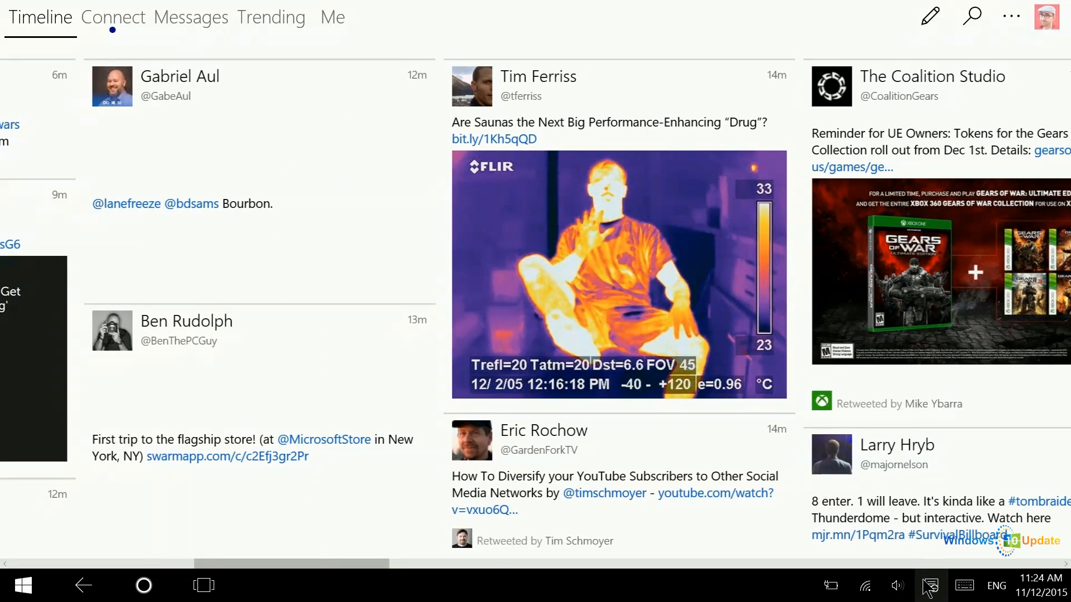
{"action": "mouse_move", "coordinate": [502, 574]}
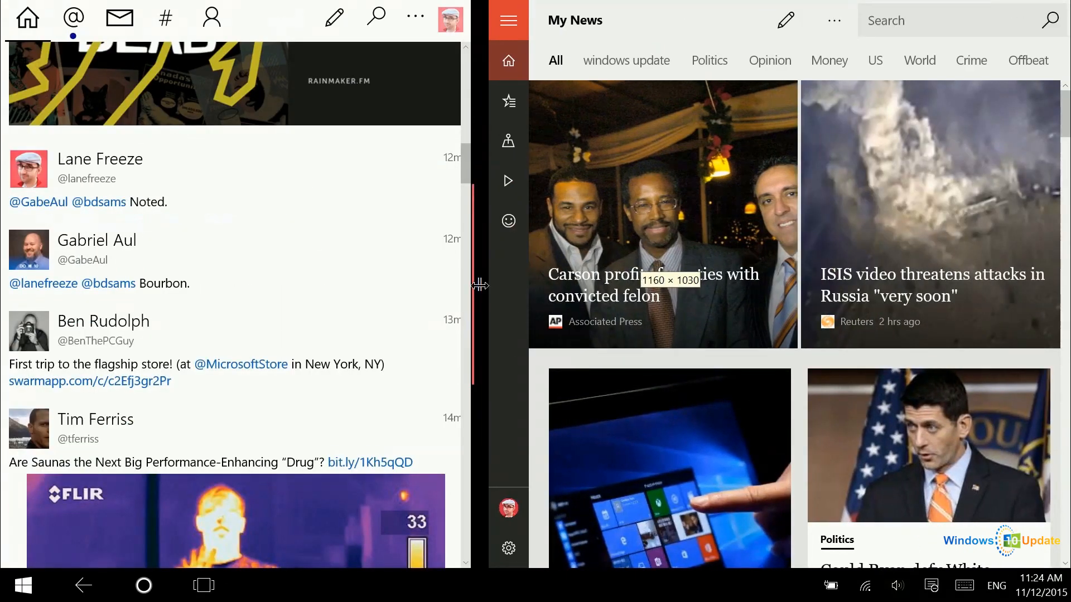
- Turn Tablet mode off in Action Center and resize the two snapped windows by their shared edge
{"action": "left_click", "coordinate": [930, 586]}
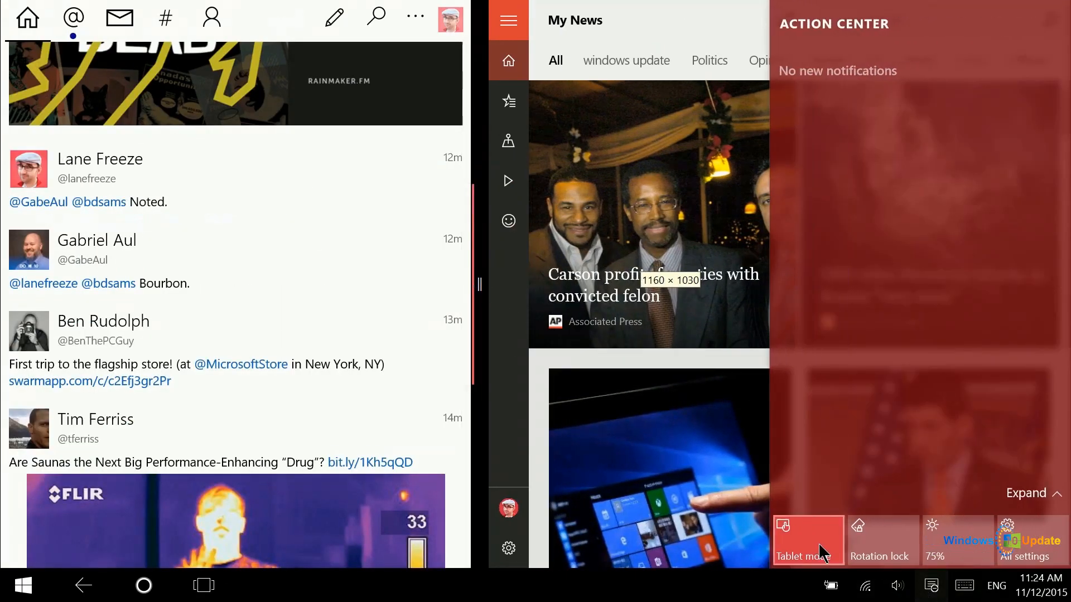
{"action": "left_click", "coordinate": [808, 539]}
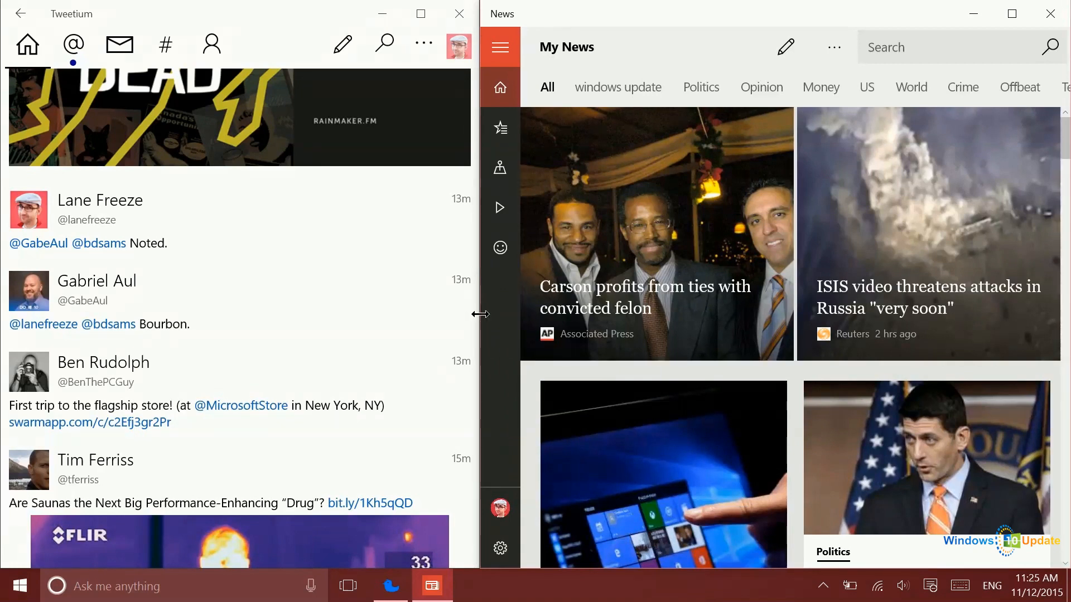
{"action": "mouse_move", "coordinate": [480, 314]}
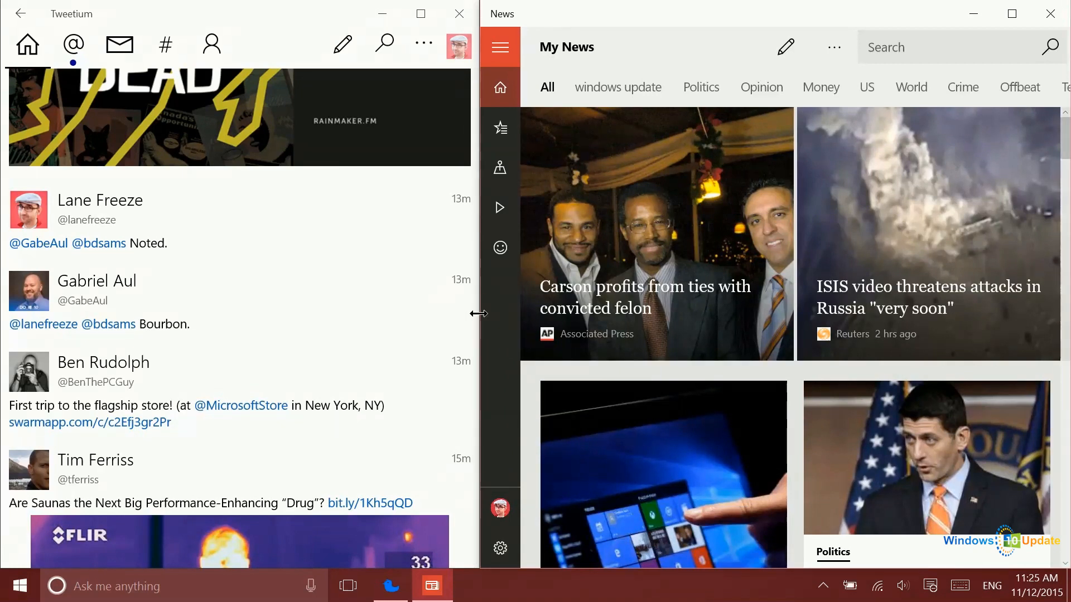
{"action": "left_click_drag", "start_coordinate": [478, 314], "coordinate": [486, 314]}
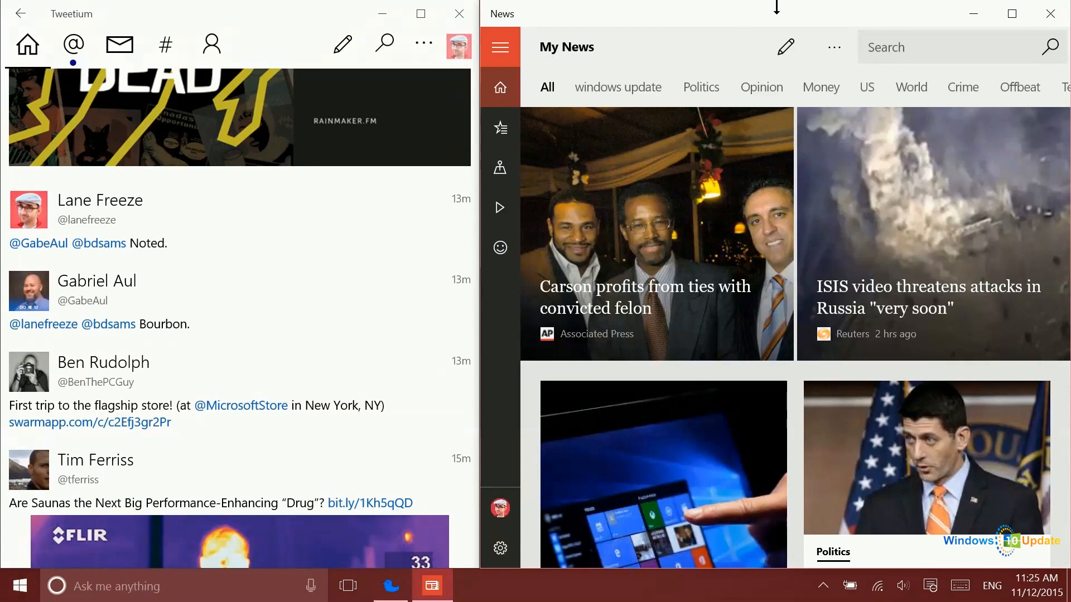
{"action": "mouse_move", "coordinate": [399, 197]}
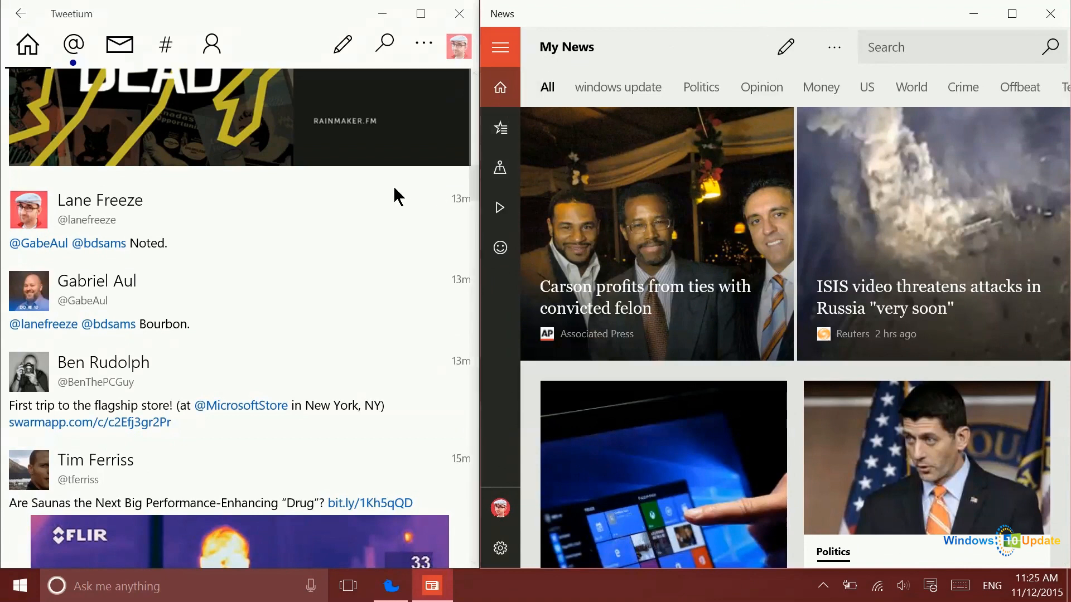
{"action": "mouse_move", "coordinate": [329, 247]}
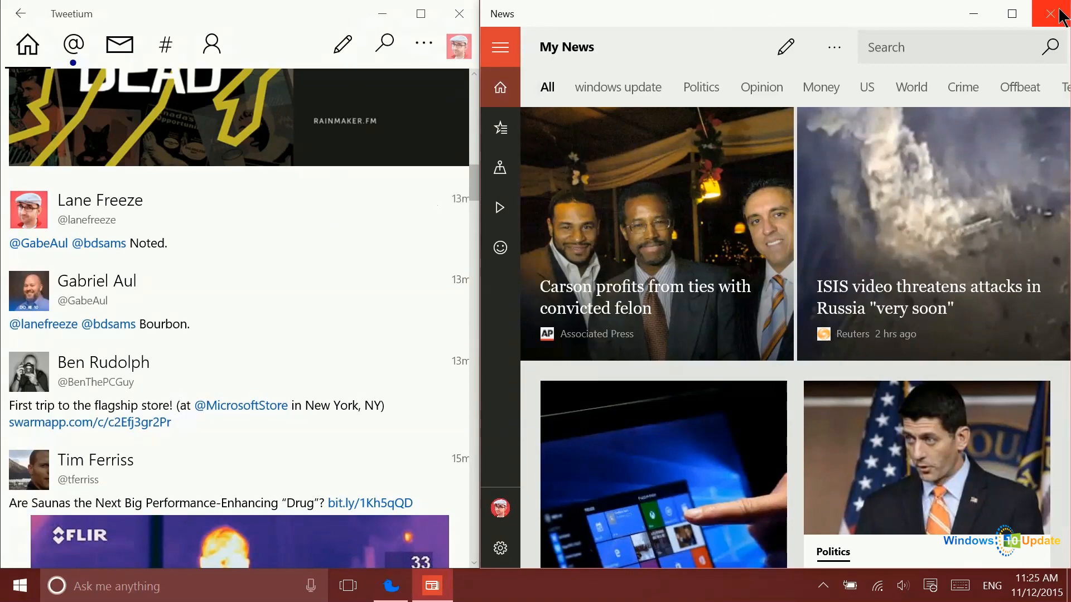
- Close News and bring up the Win+X power-user menu of system tools
{"action": "left_click", "coordinate": [1059, 14]}
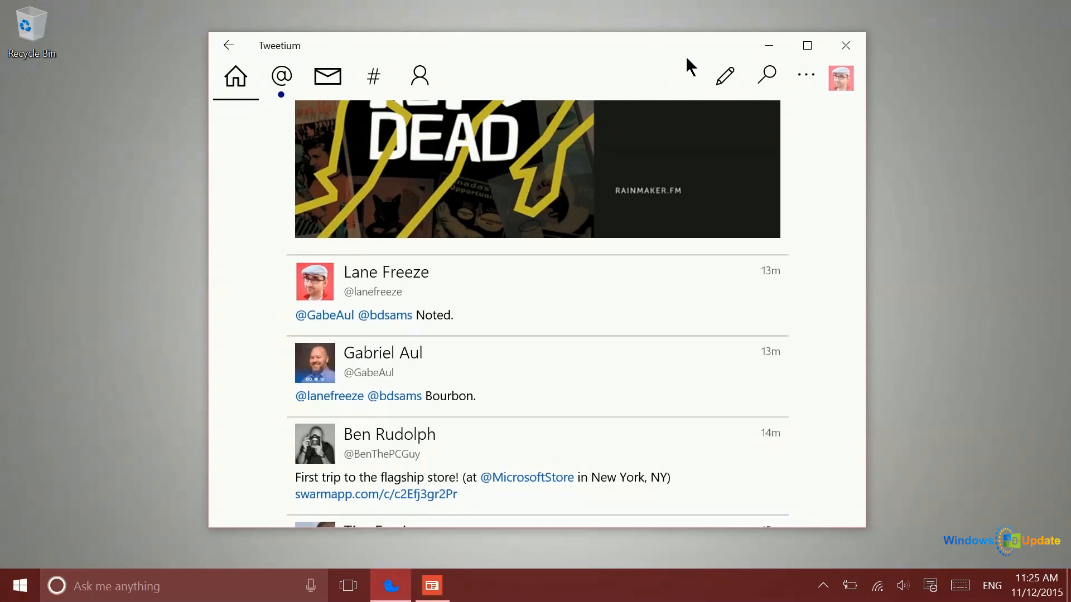
{"action": "right_click", "coordinate": [925, 219]}
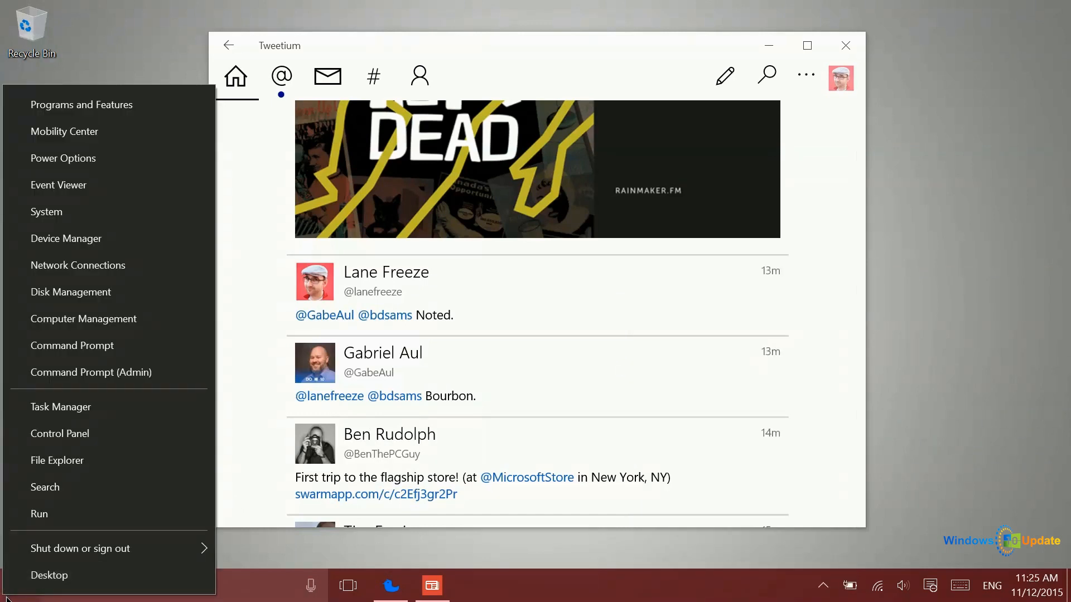
- Launch File Explorer to Quick access from Start, then minimize it to reveal Tweetium
{"action": "left_click", "coordinate": [18, 585]}
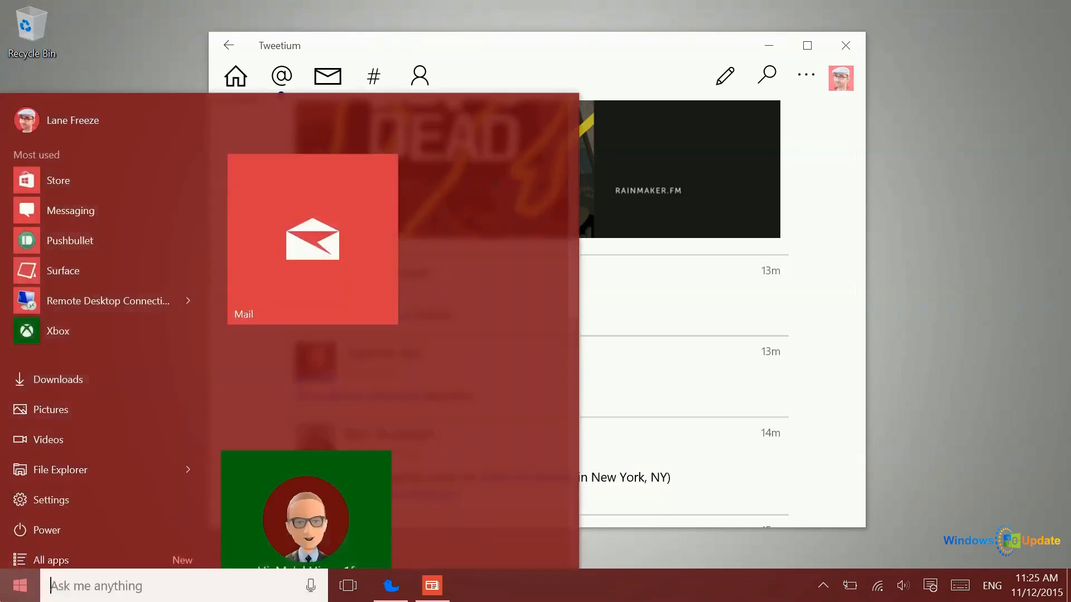
{"action": "left_click", "coordinate": [58, 469]}
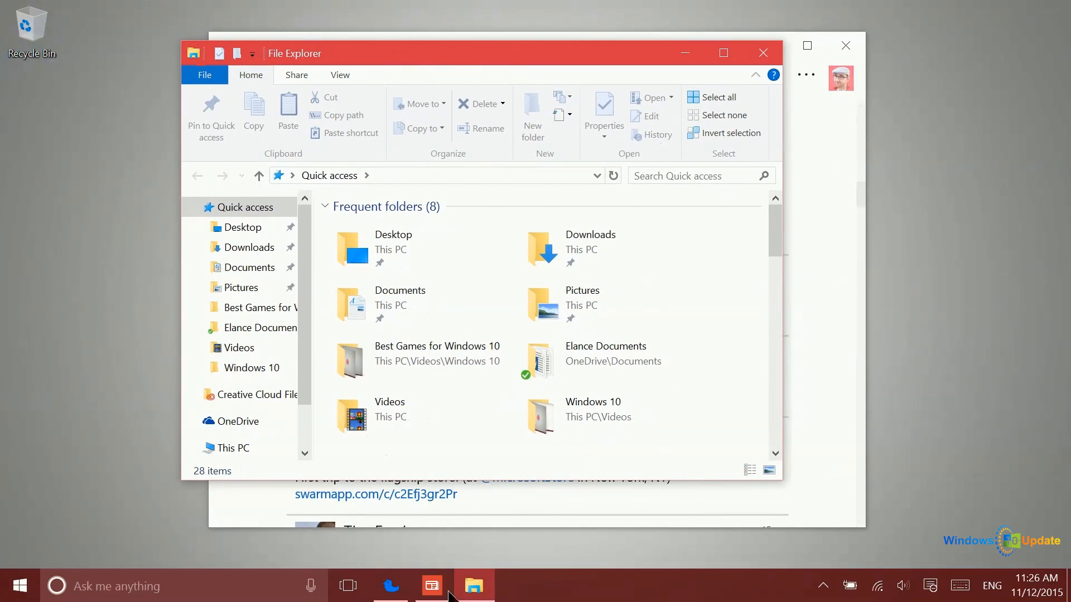
{"action": "left_click", "coordinate": [19, 586]}
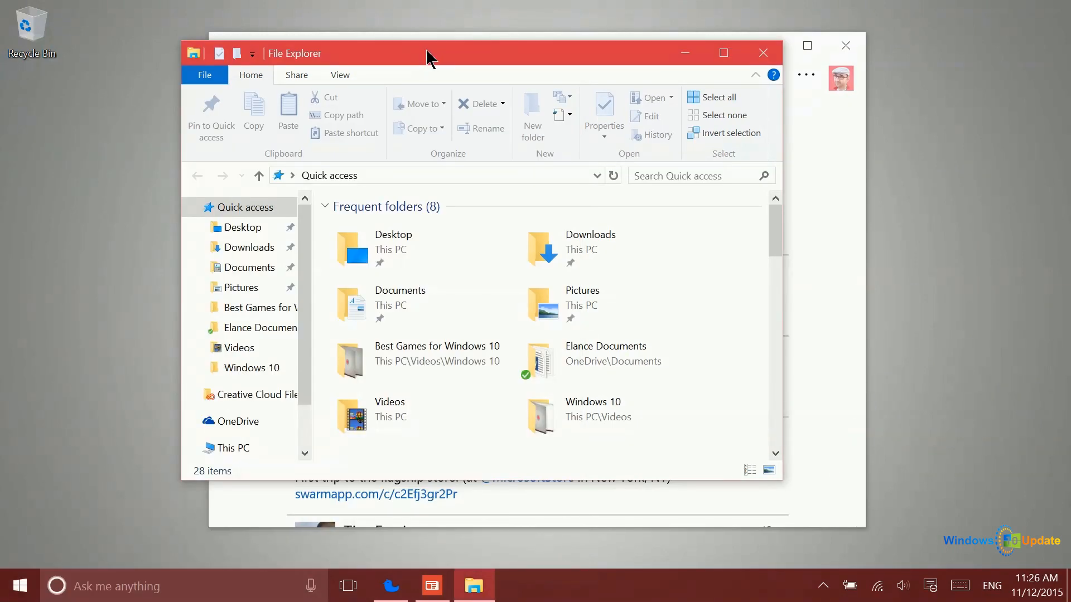
{"action": "left_click", "coordinate": [18, 586]}
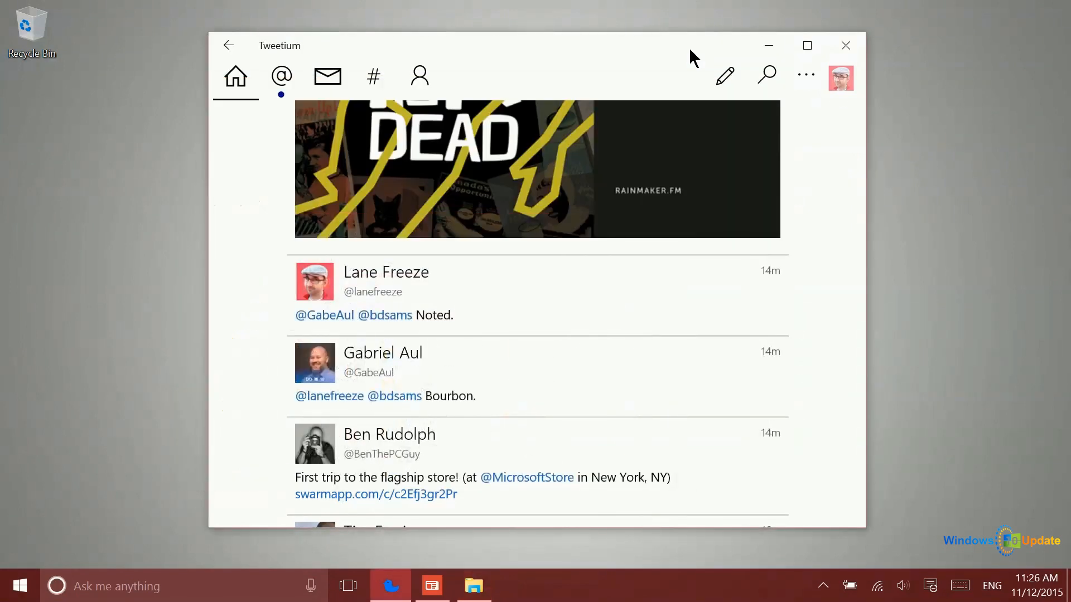
{"action": "mouse_move", "coordinate": [845, 45]}
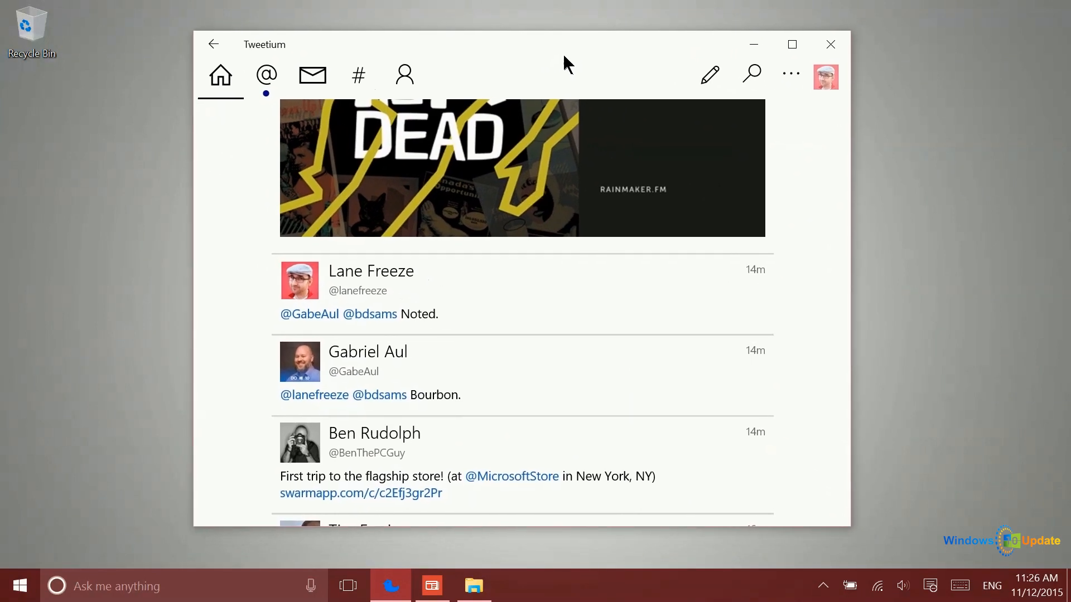
{"action": "mouse_move", "coordinate": [830, 43]}
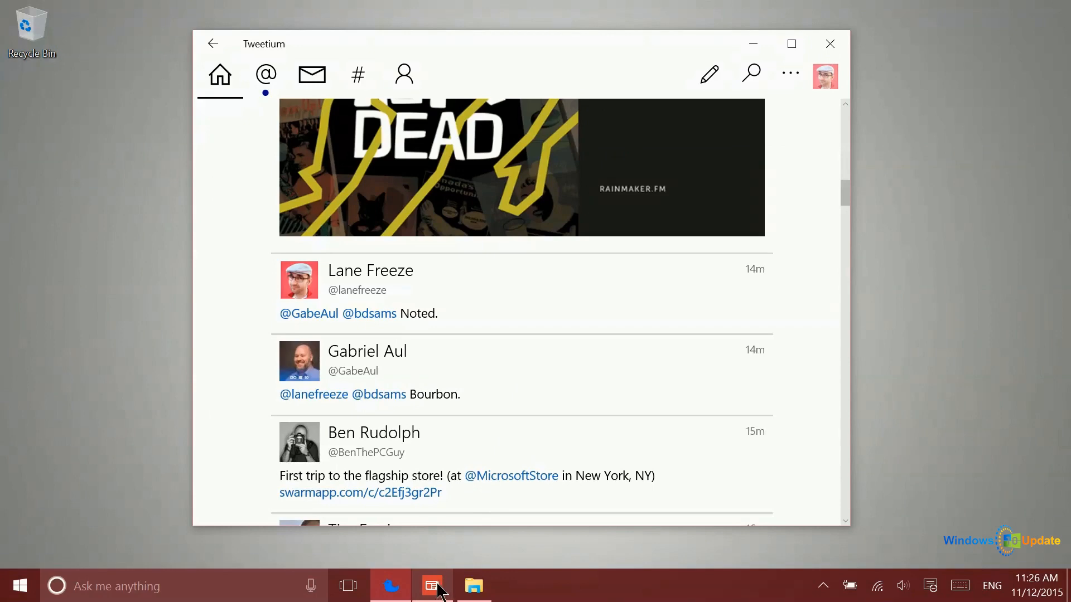
- Bring News to the front, then close both News and Tweetium
{"action": "left_click", "coordinate": [431, 586]}
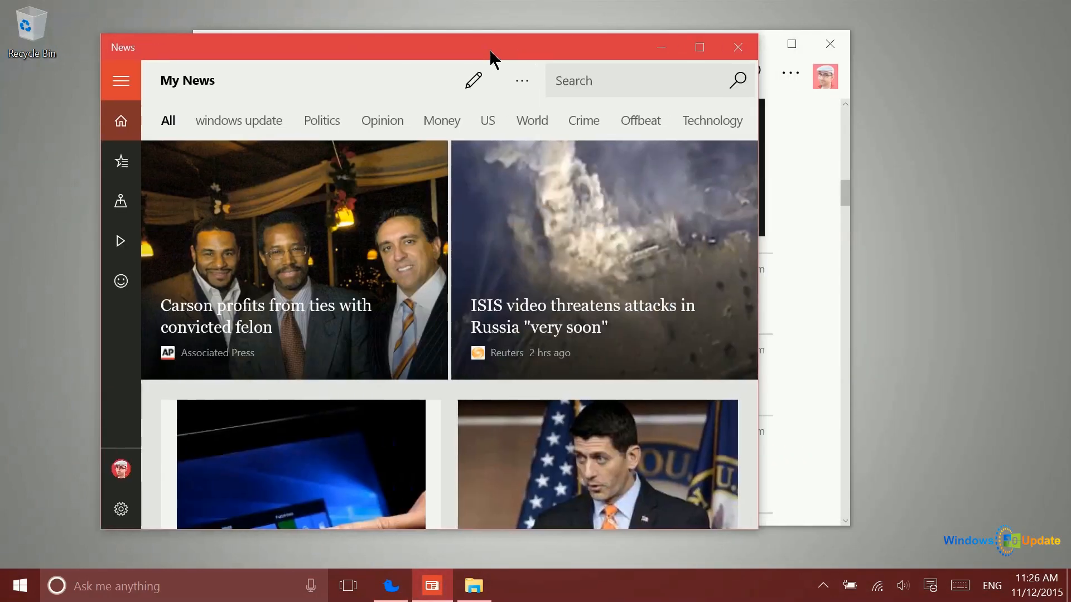
{"action": "left_click", "coordinate": [737, 47]}
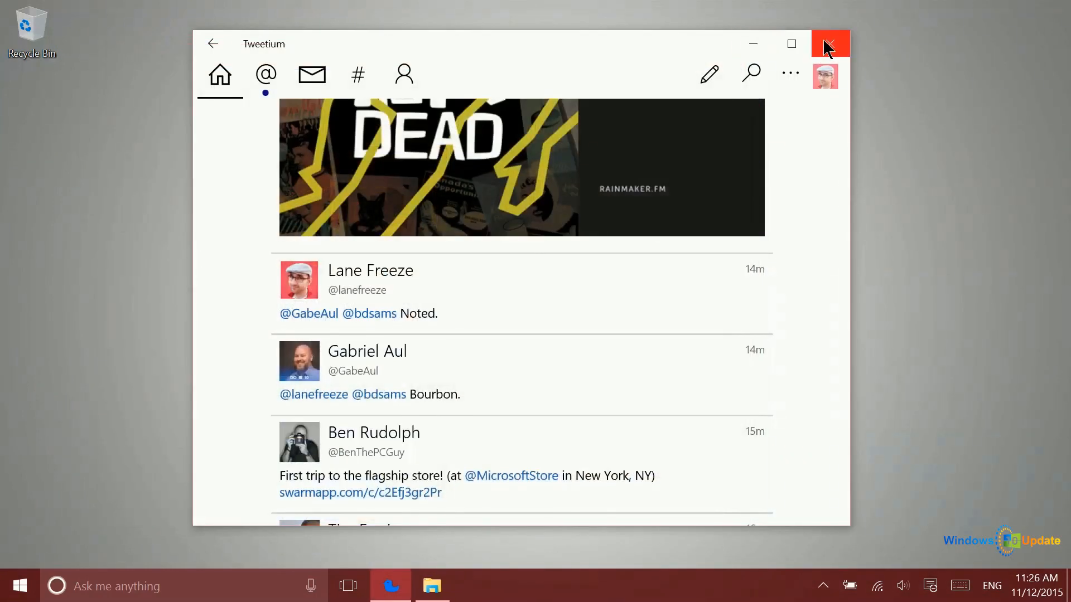
{"action": "left_click", "coordinate": [19, 585]}
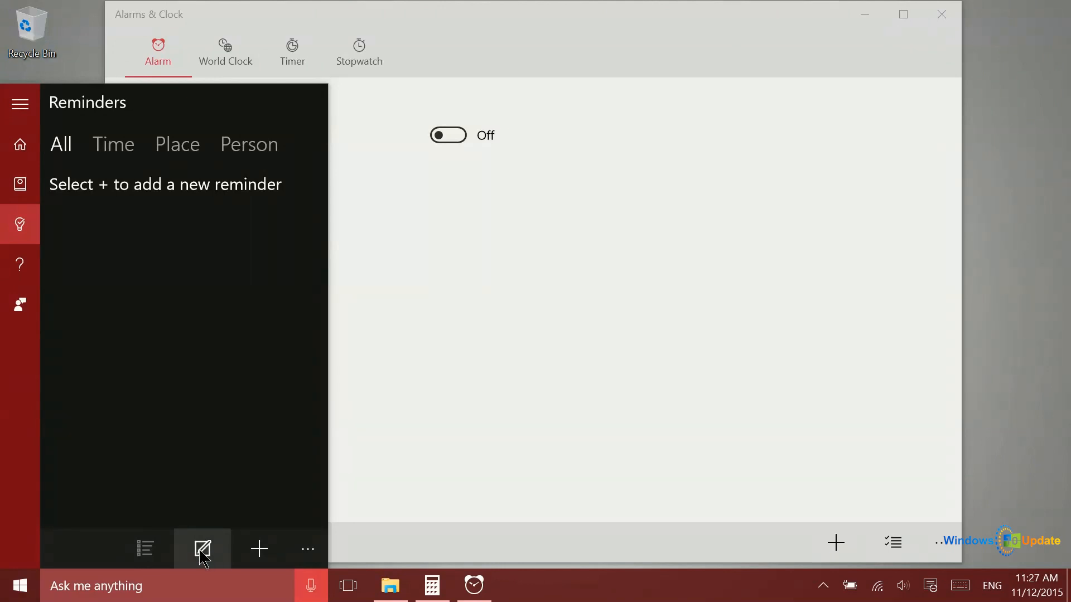
- Start a handwritten reminder in Cortana and scribble a note on the ink pad
{"action": "left_click", "coordinate": [202, 548]}
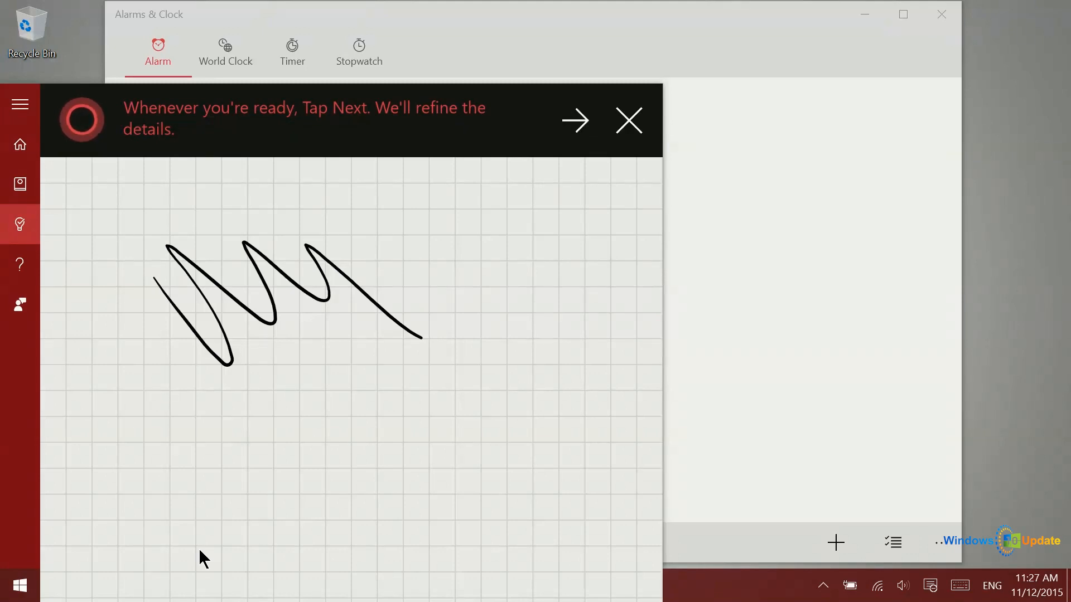
{"action": "mouse_move", "coordinate": [306, 255]}
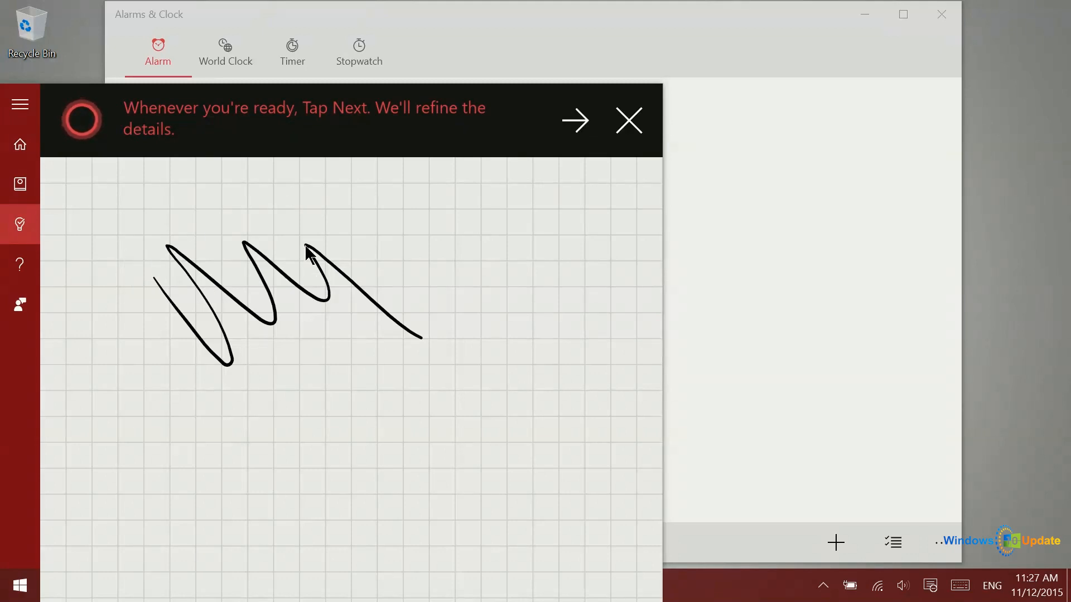
{"action": "mouse_move", "coordinate": [627, 121]}
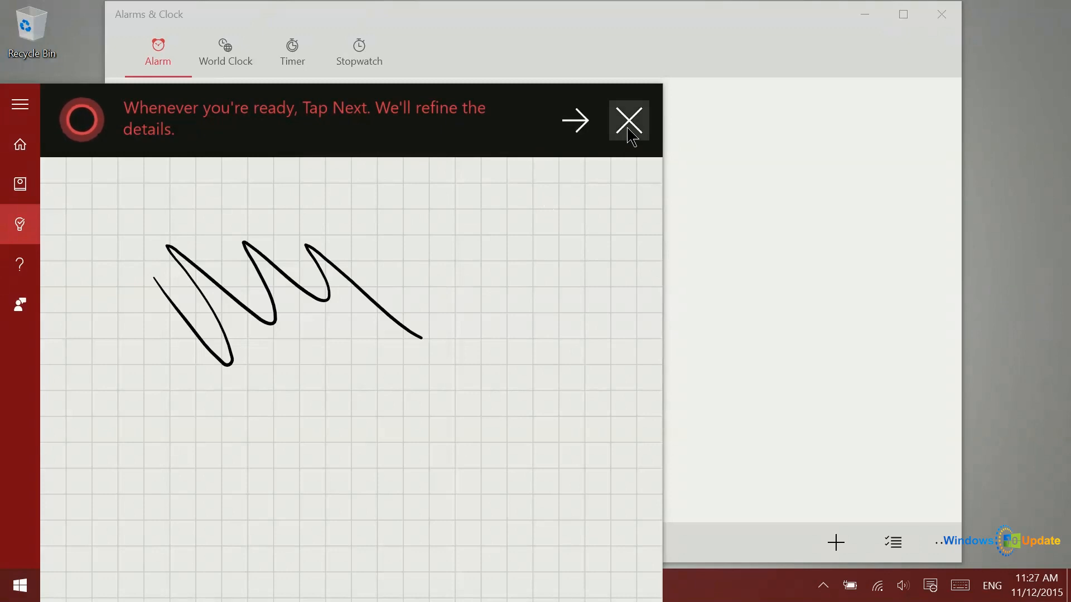
- Cancel the ink reminder without saving, returning to Cortana's home feed with stock cards
{"action": "left_click", "coordinate": [628, 121]}
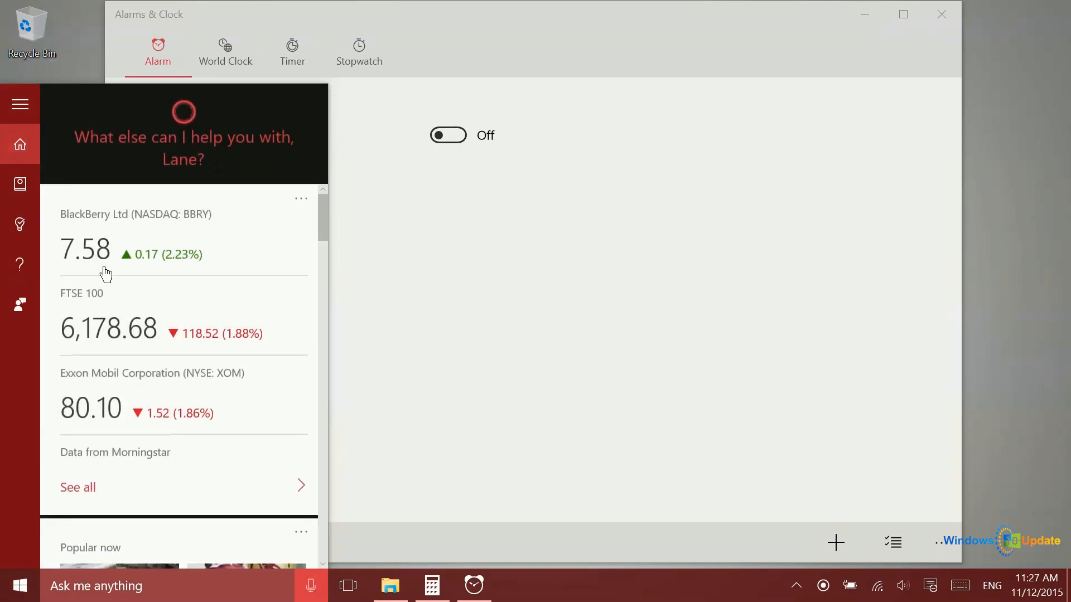
{"action": "mouse_move", "coordinate": [106, 287]}
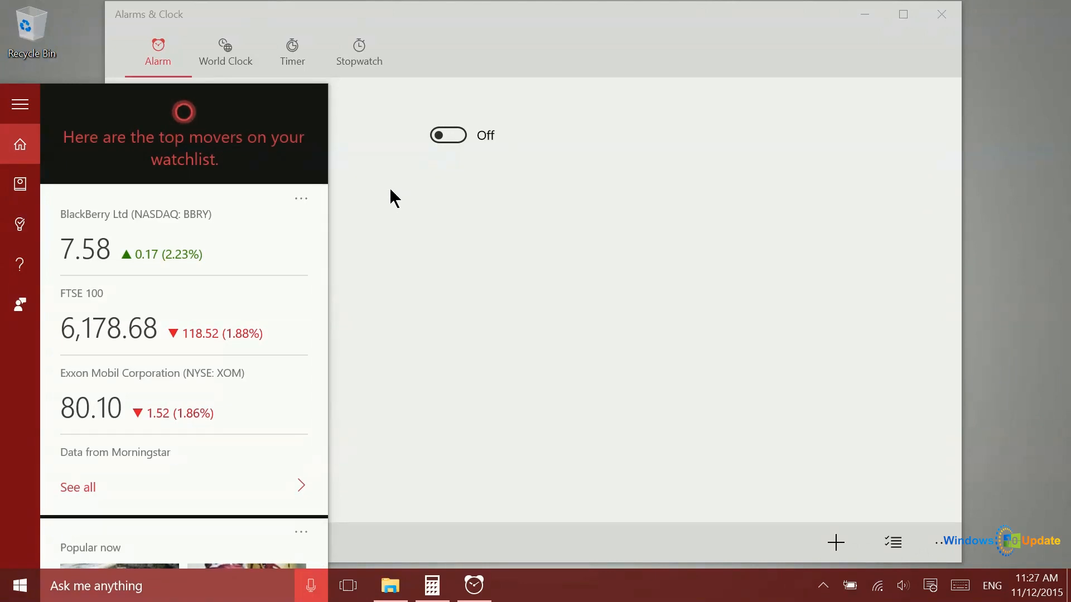
{"action": "mouse_move", "coordinate": [383, 198]}
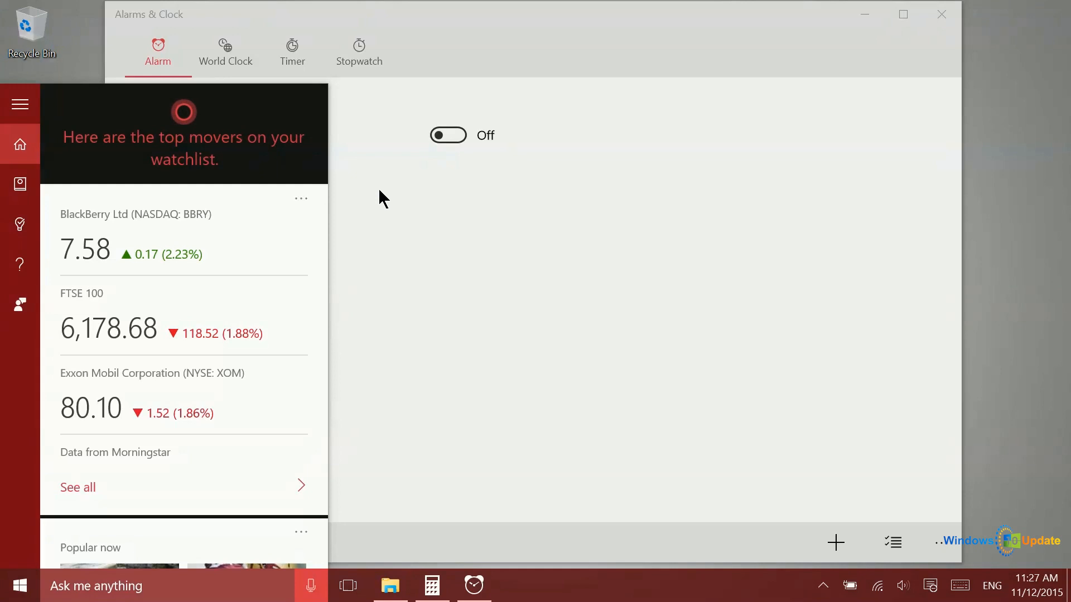
{"action": "mouse_move", "coordinate": [361, 265]}
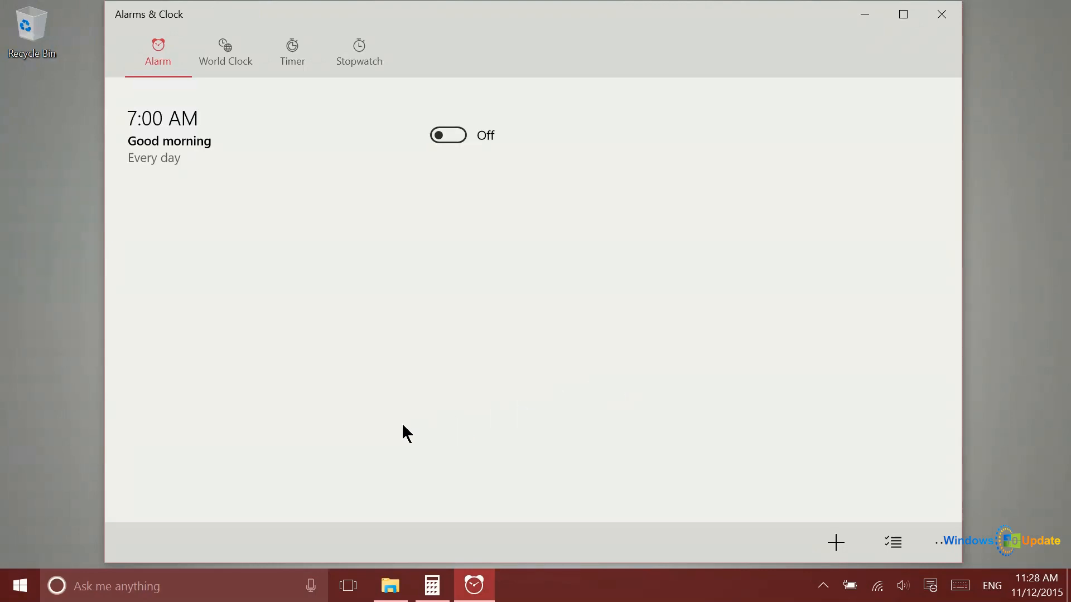
{"action": "mouse_move", "coordinate": [183, 586]}
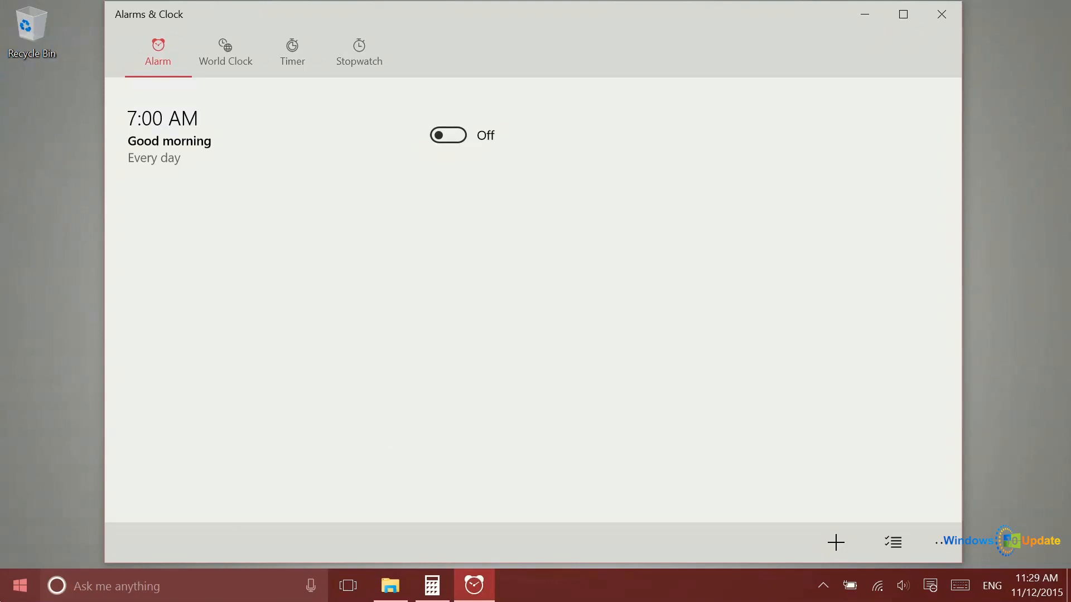
- In System > Power & sleep, switch on 'Save me power when Cortana knows I'm away'
{"action": "left_click", "coordinate": [19, 585]}
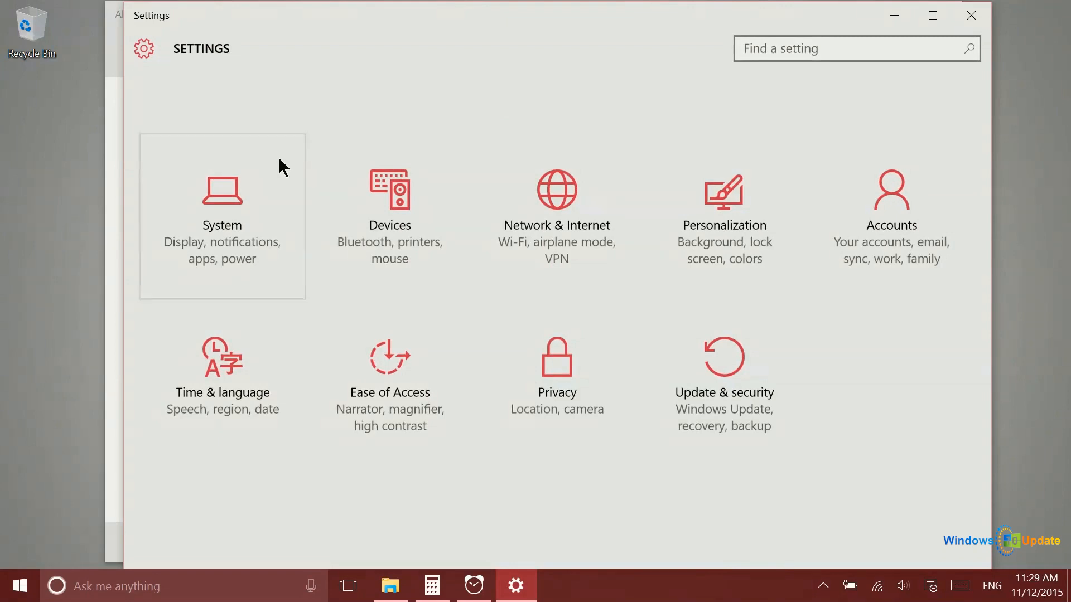
{"action": "left_click", "coordinate": [221, 215]}
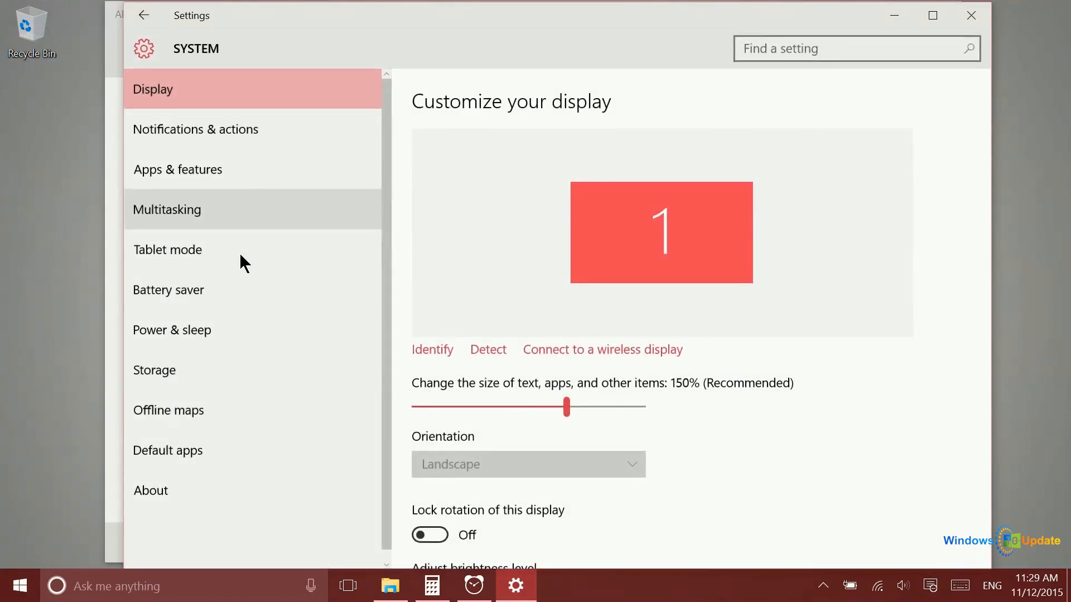
{"action": "left_click", "coordinate": [172, 329]}
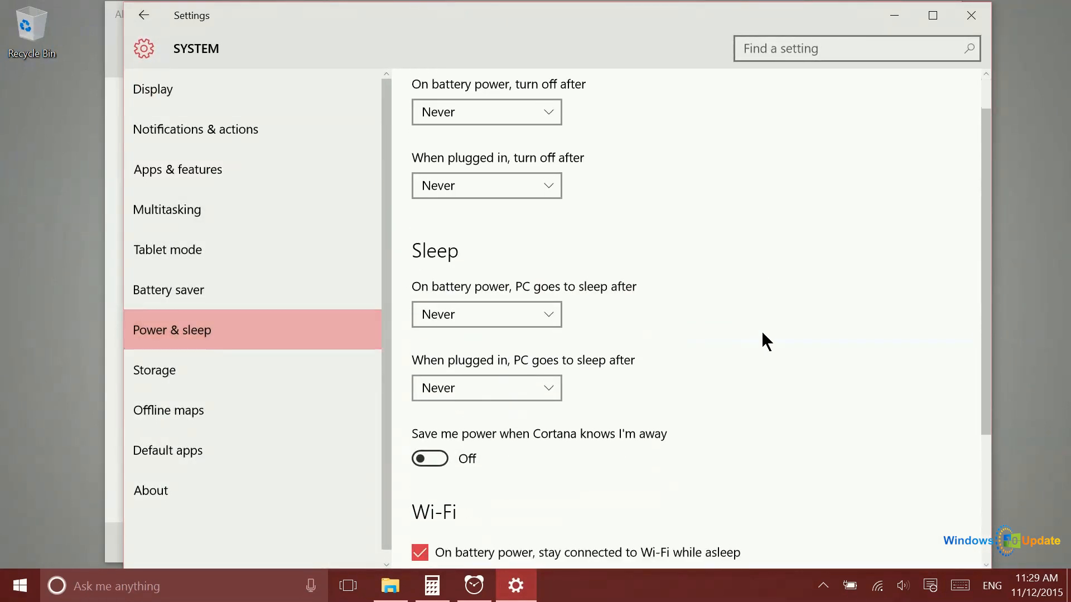
{"action": "left_click", "coordinate": [429, 459]}
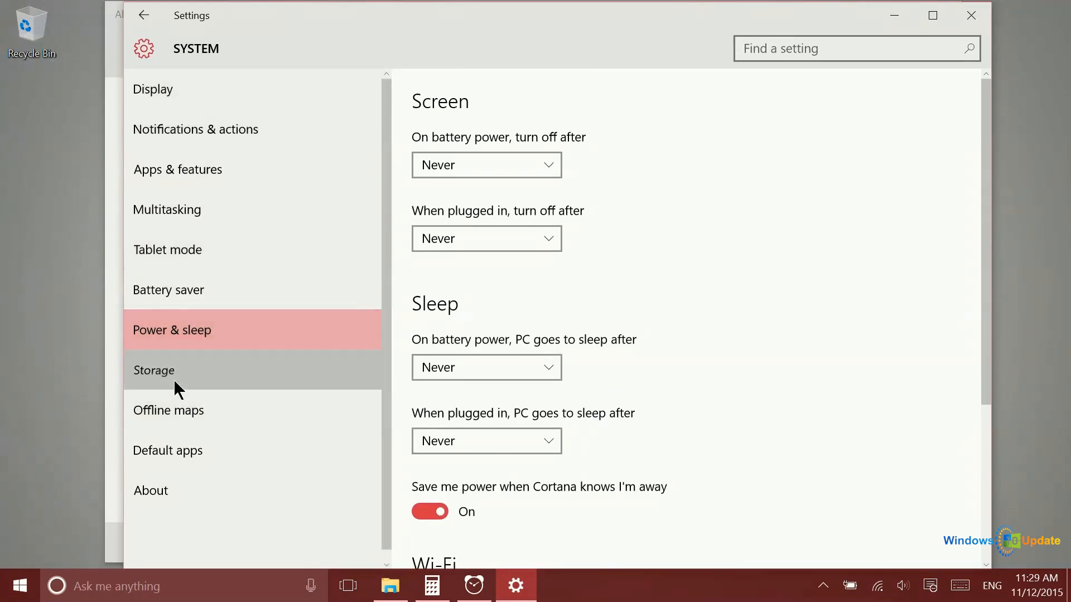
- Review Storage save locations, keeping new apps saving to This PC (C:)
{"action": "left_click", "coordinate": [154, 370]}
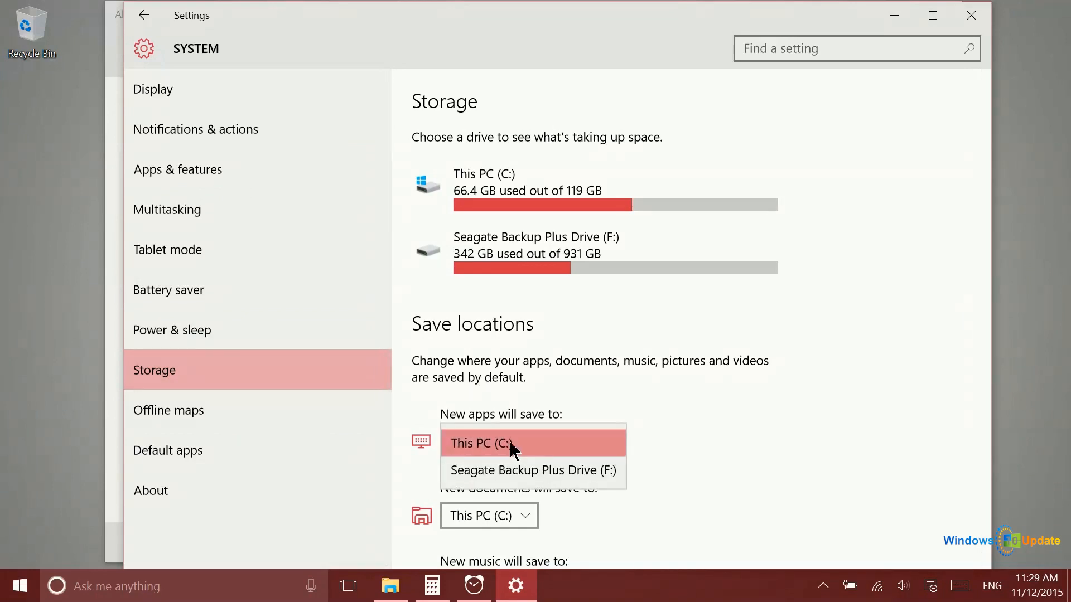
{"action": "mouse_move", "coordinate": [523, 469]}
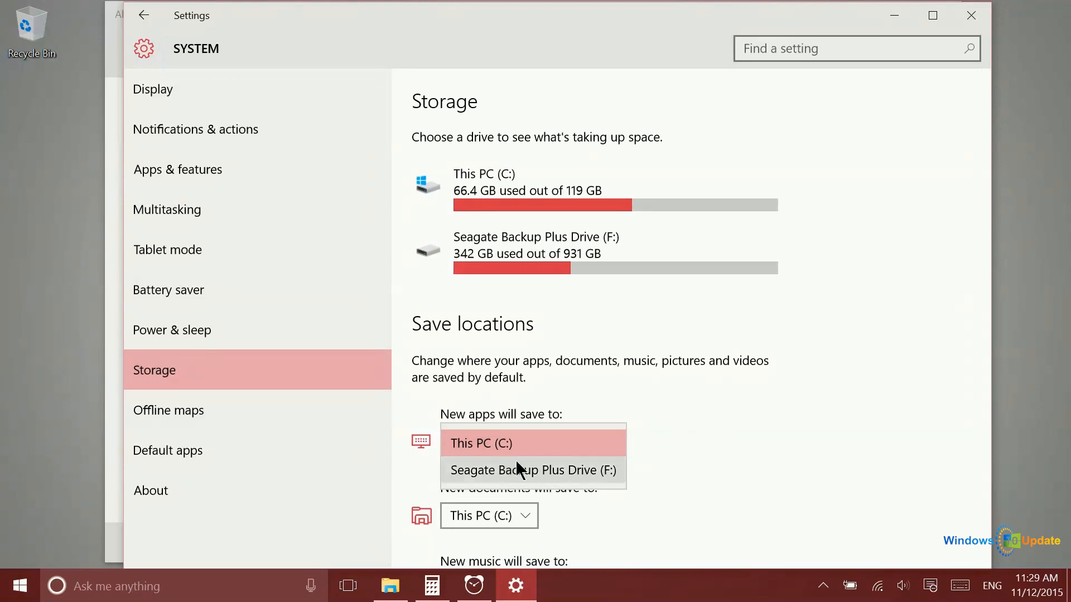
{"action": "left_click", "coordinate": [480, 443]}
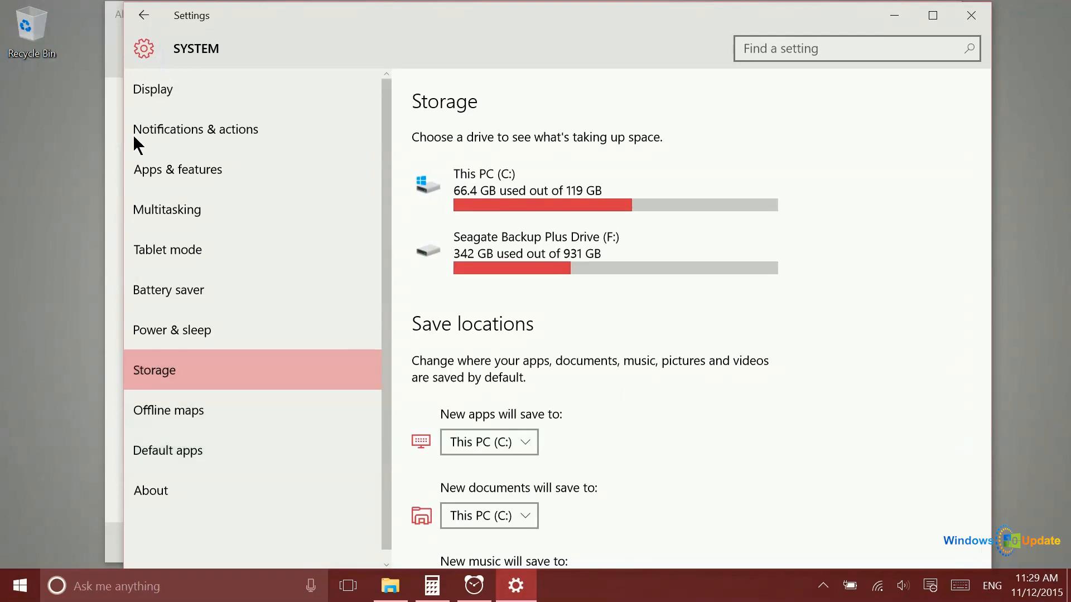
- View Personalization > Lock screen and look through its picture and app status options
{"action": "left_click", "coordinate": [144, 15]}
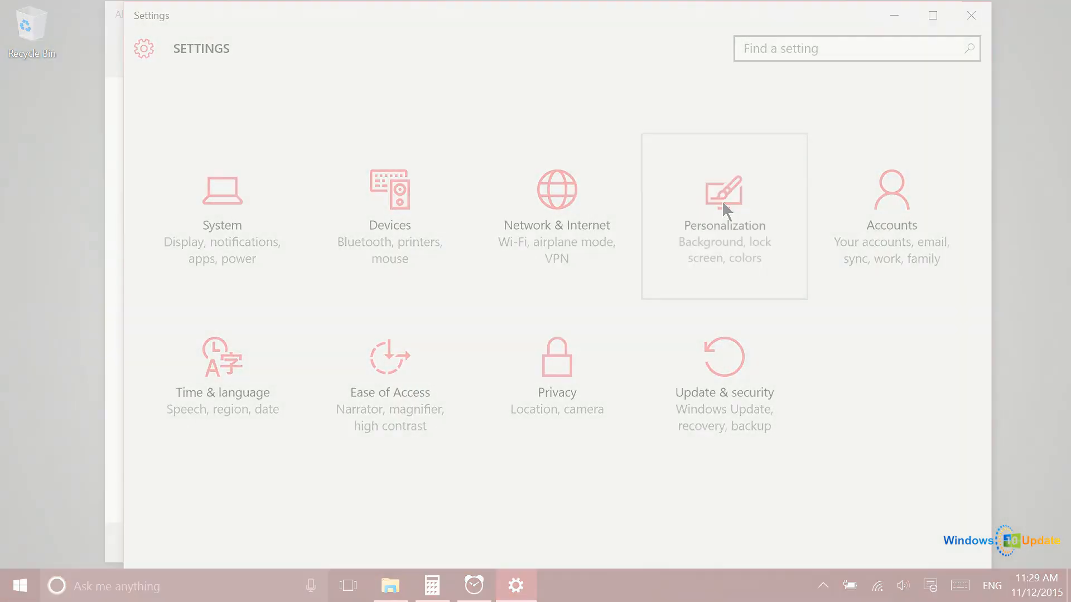
{"action": "left_click", "coordinate": [724, 215]}
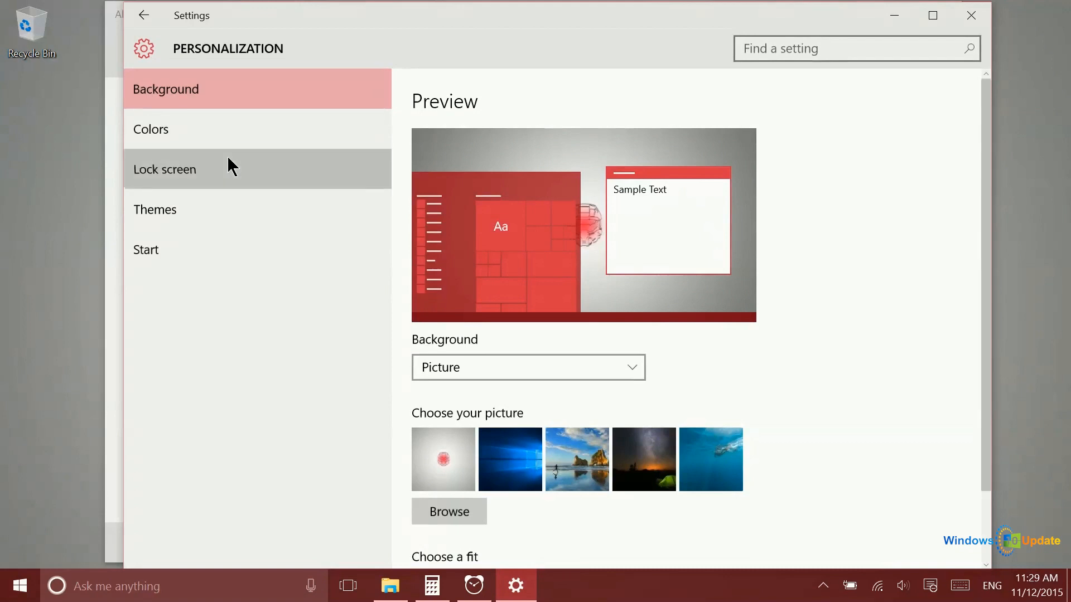
{"action": "left_click", "coordinate": [164, 168]}
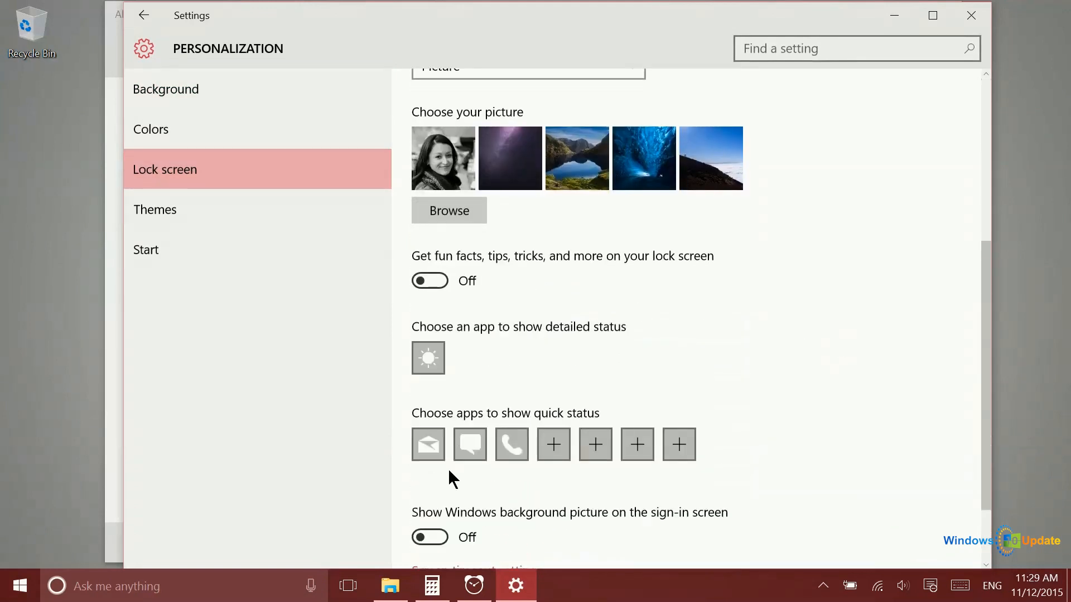
{"action": "scroll", "scroll_direction": "down", "scroll_amount": 3}
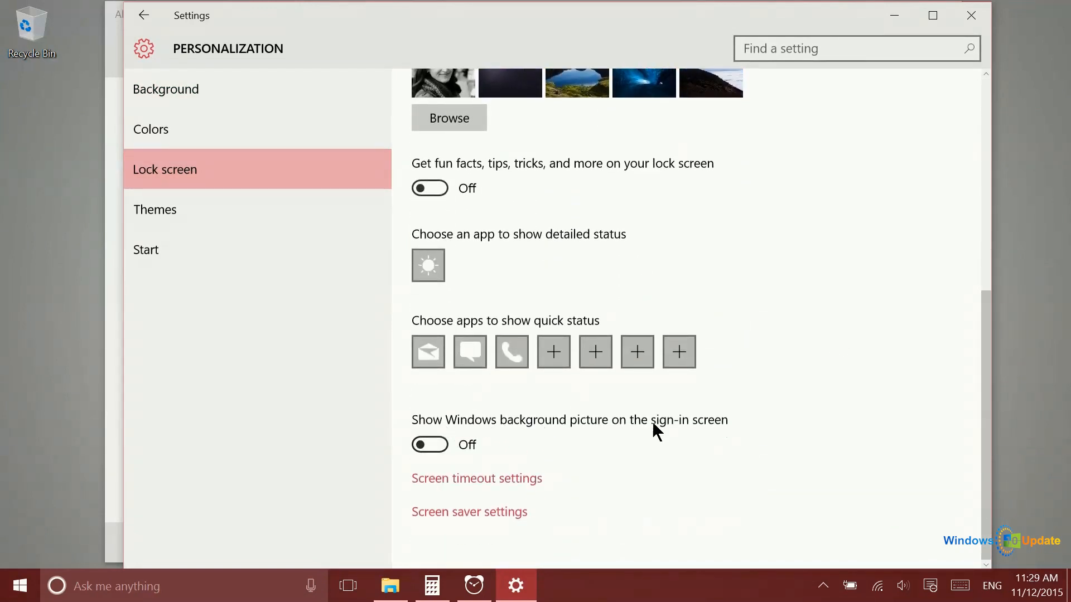
{"action": "mouse_move", "coordinate": [703, 435]}
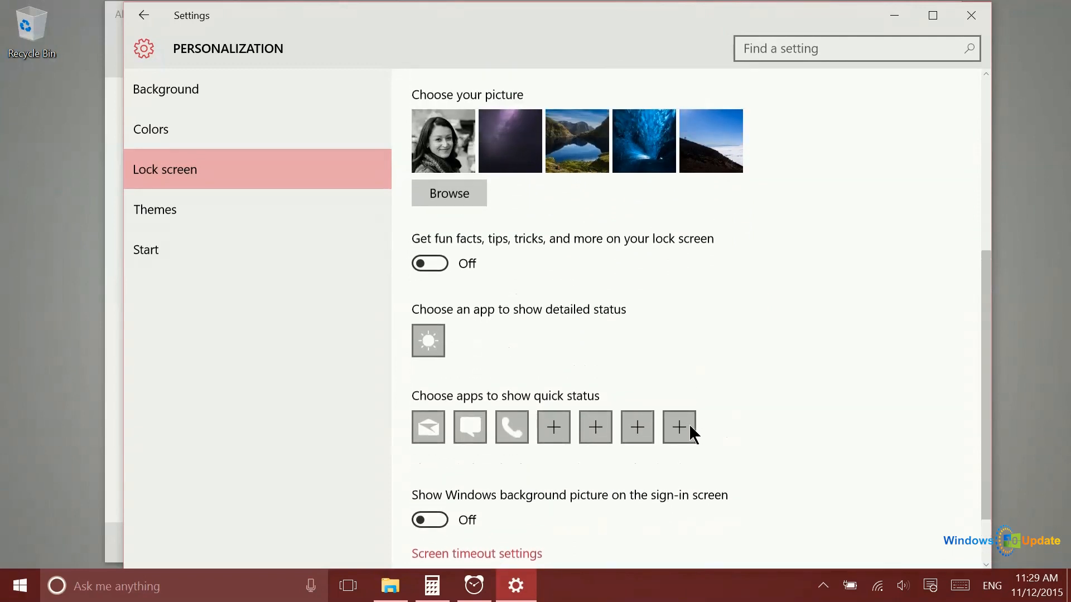
{"action": "scroll", "scroll_direction": "down", "scroll_amount": 3}
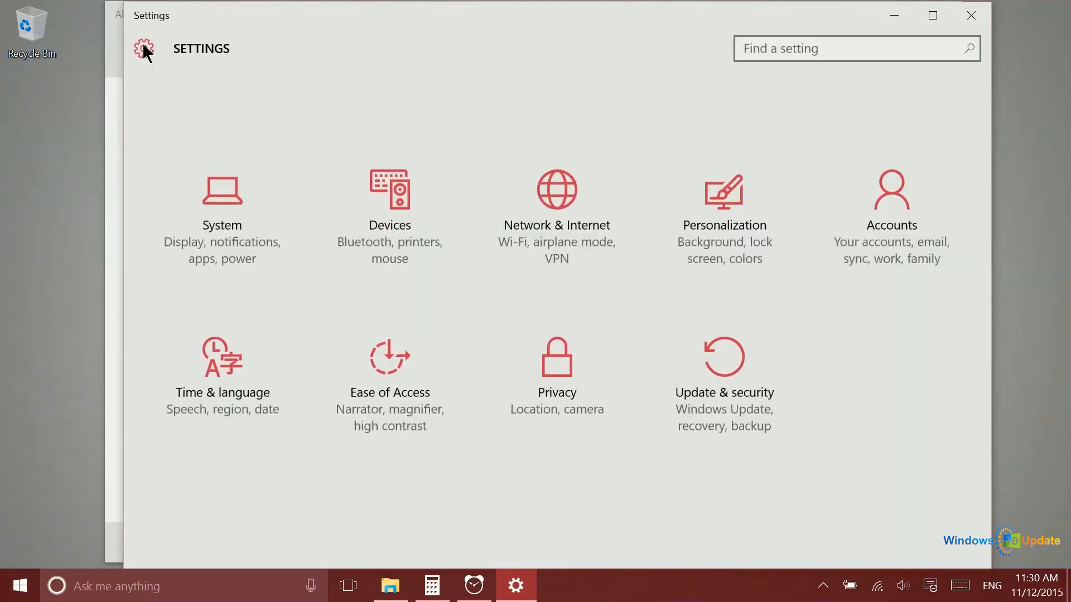
{"action": "mouse_move", "coordinate": [890, 204]}
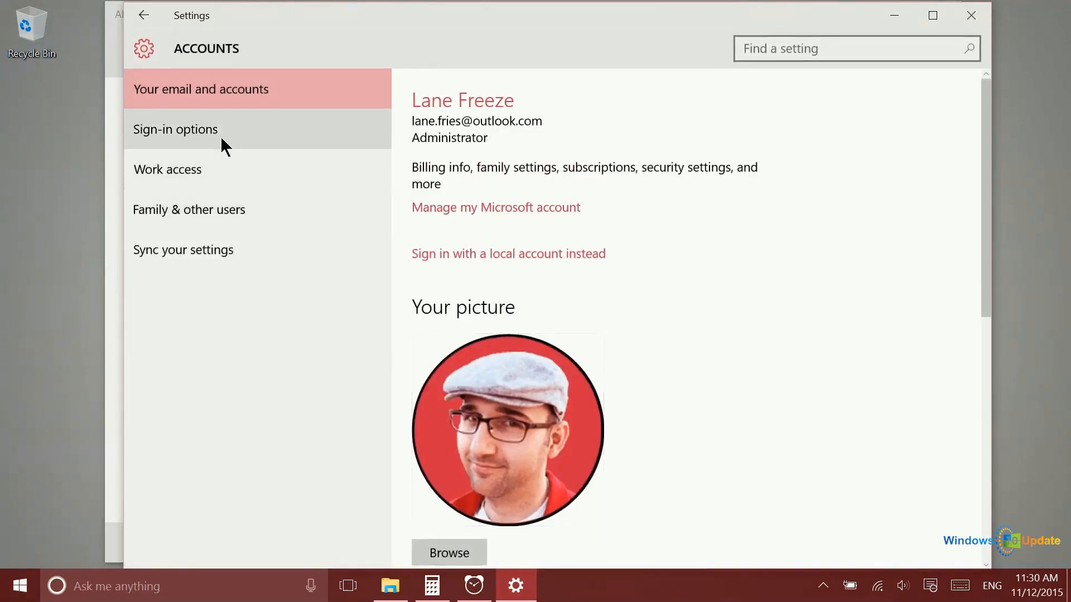
- Bring the Email, calendar, and contacts section of the Accounts page into view
{"action": "scroll", "scroll_direction": "down", "scroll_amount": 3}
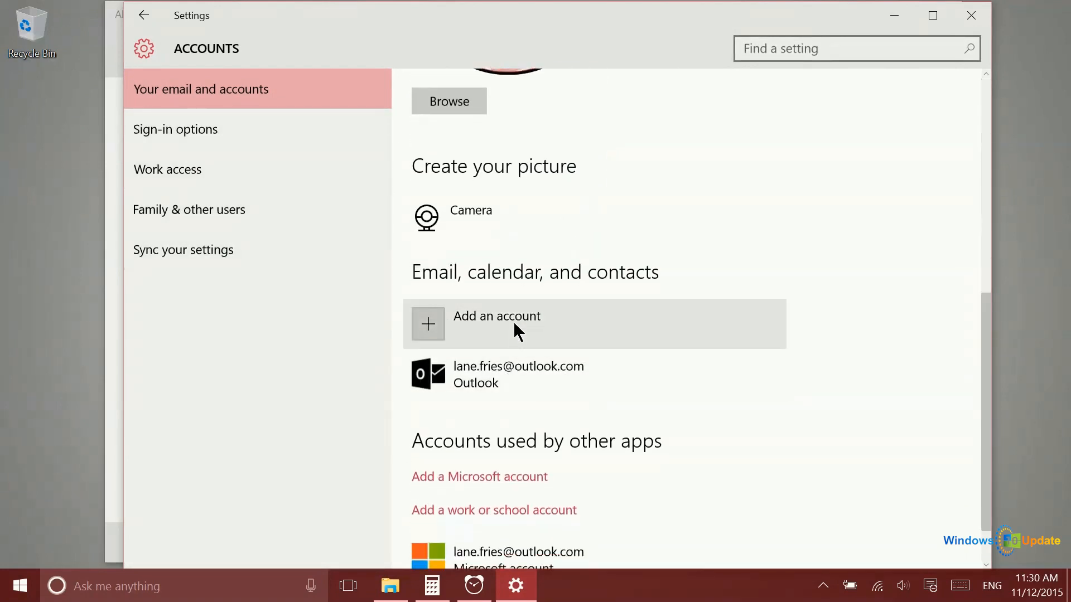
{"action": "mouse_move", "coordinate": [511, 324]}
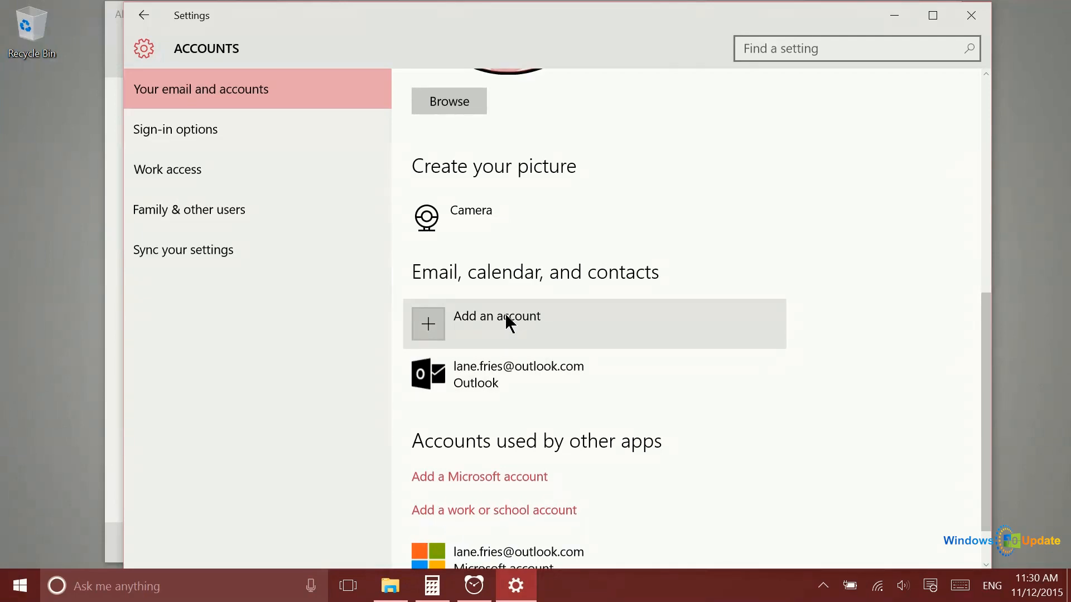
- In Privacy settings, view the apps allowed for Call history and then for Email
{"action": "left_click", "coordinate": [143, 15]}
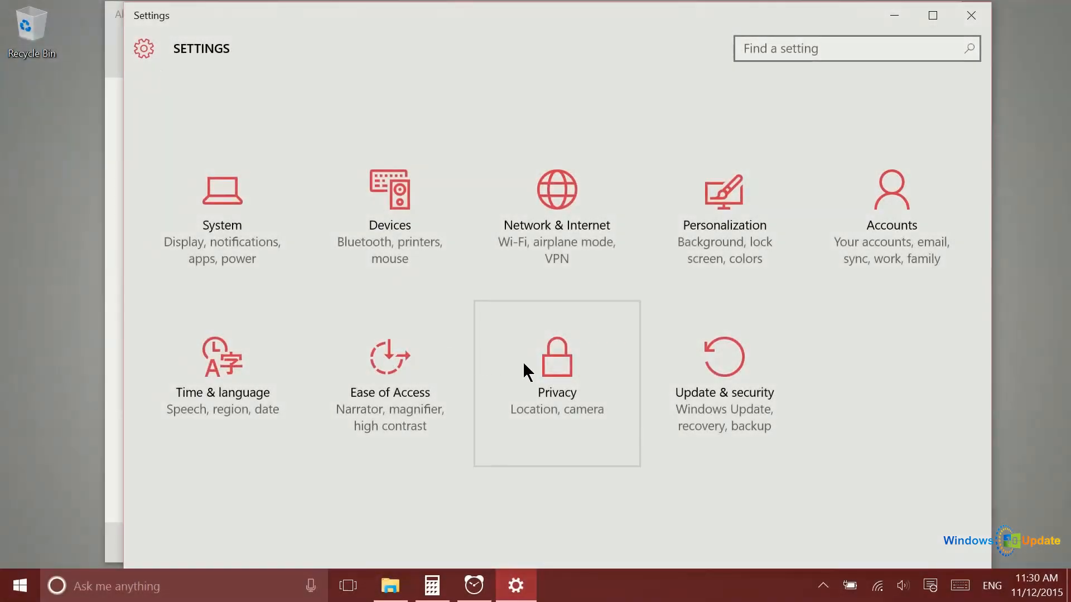
{"action": "left_click", "coordinate": [556, 372]}
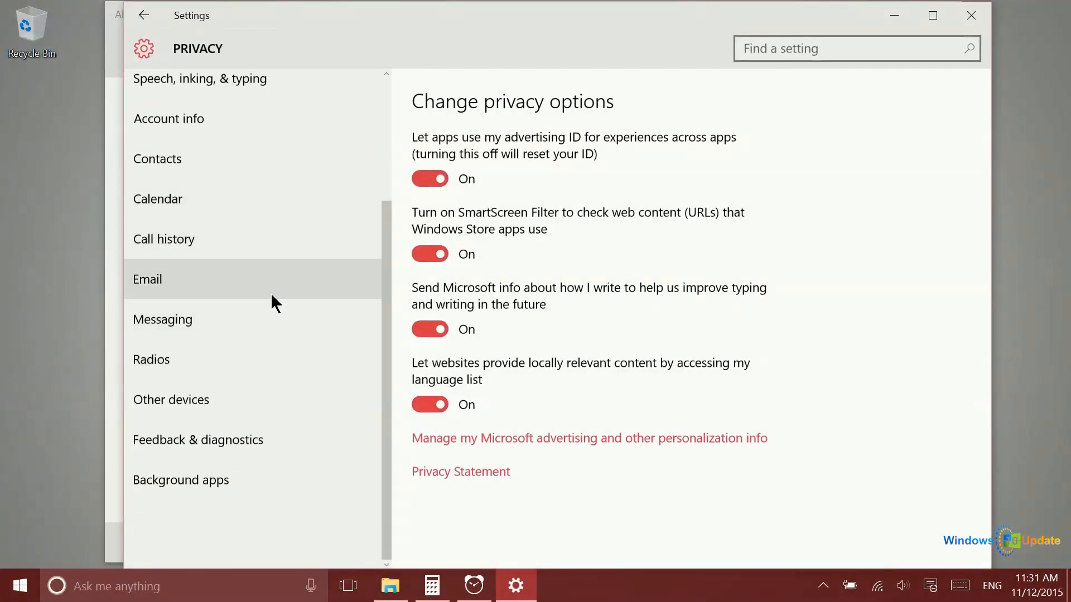
{"action": "left_click", "coordinate": [164, 239]}
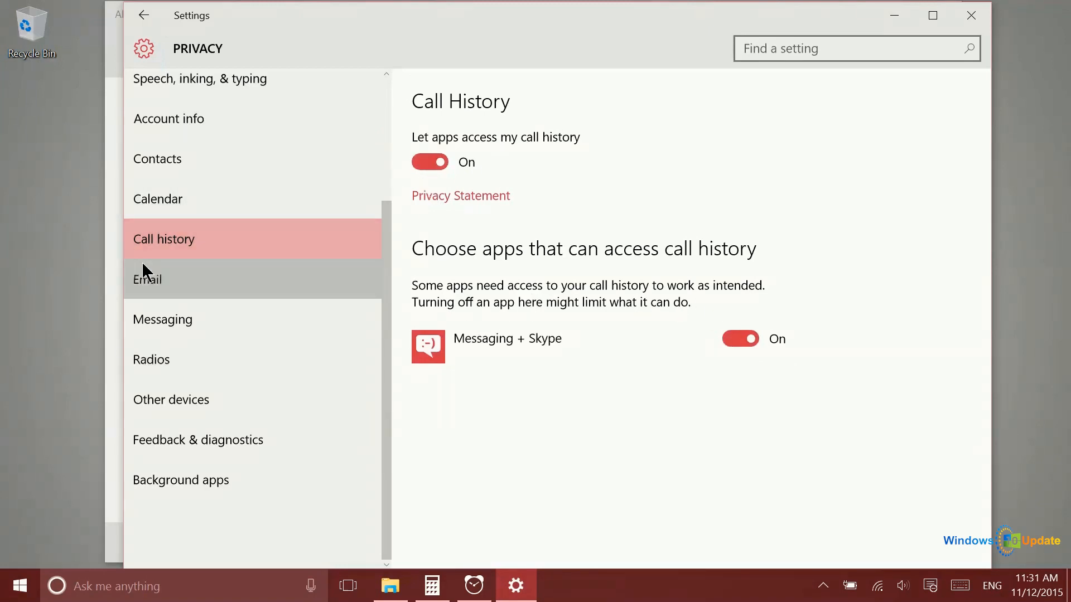
{"action": "left_click", "coordinate": [147, 279]}
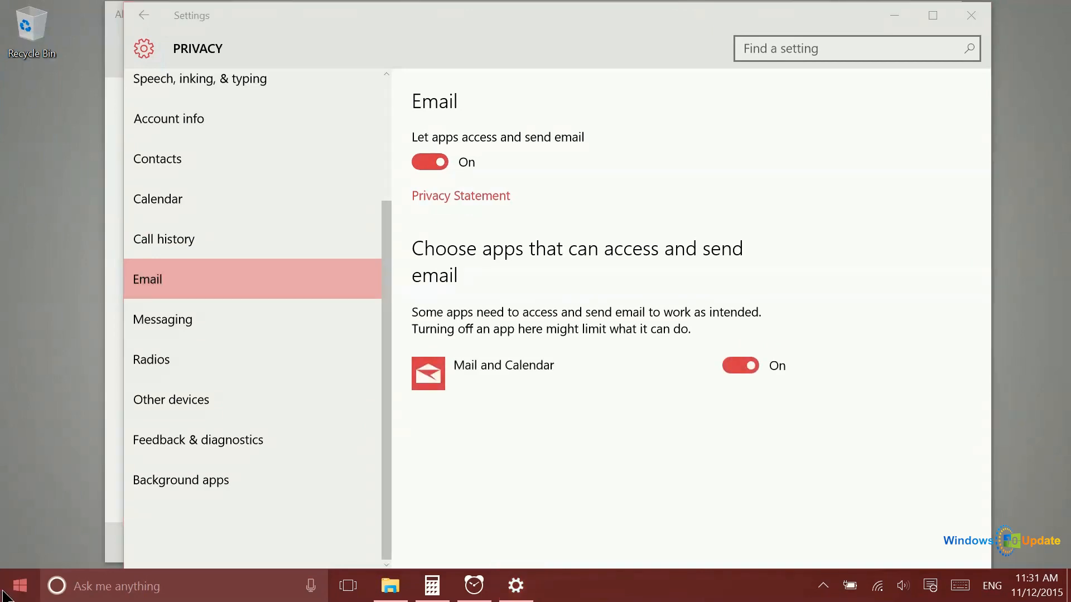
- Launch Microsoft Edge from its Start menu tile
{"action": "left_click", "coordinate": [19, 586]}
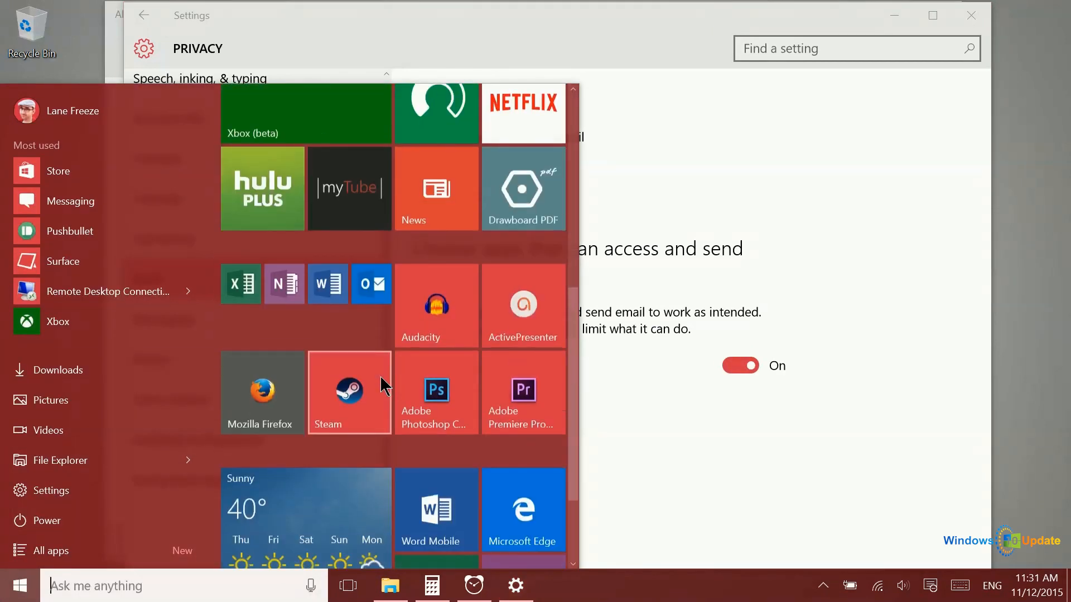
{"action": "left_click", "coordinate": [523, 508]}
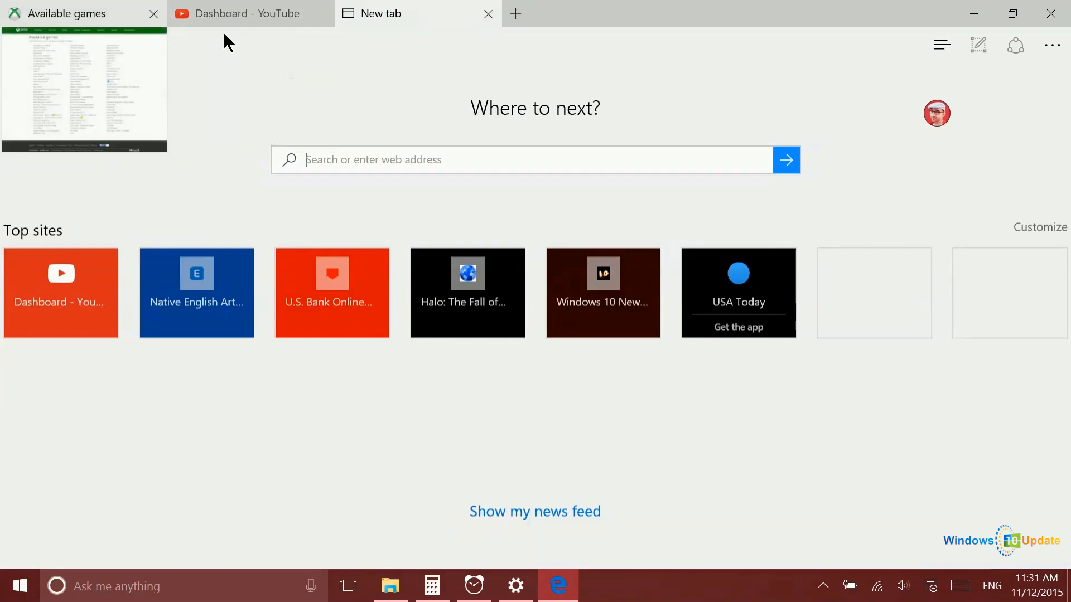
{"action": "mouse_move", "coordinate": [250, 12]}
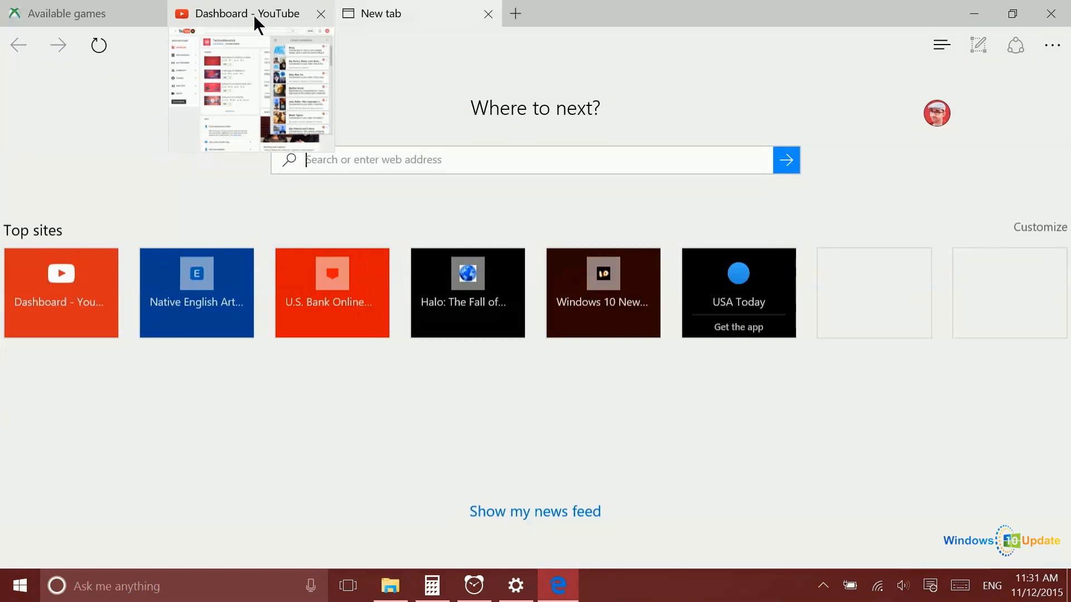
{"action": "mouse_move", "coordinate": [244, 25]}
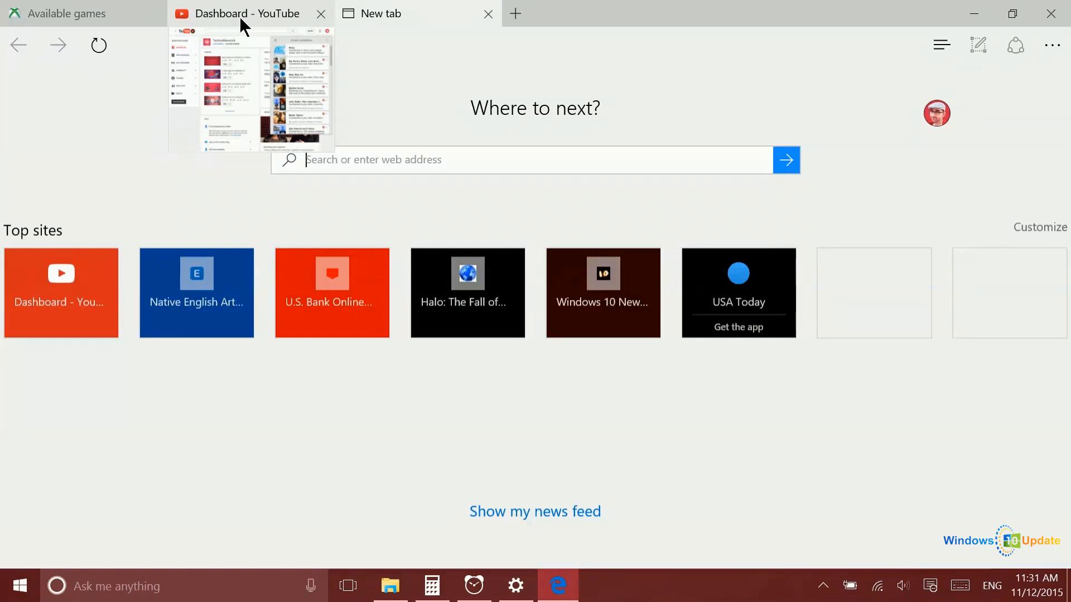
{"action": "mouse_move", "coordinate": [157, 31]}
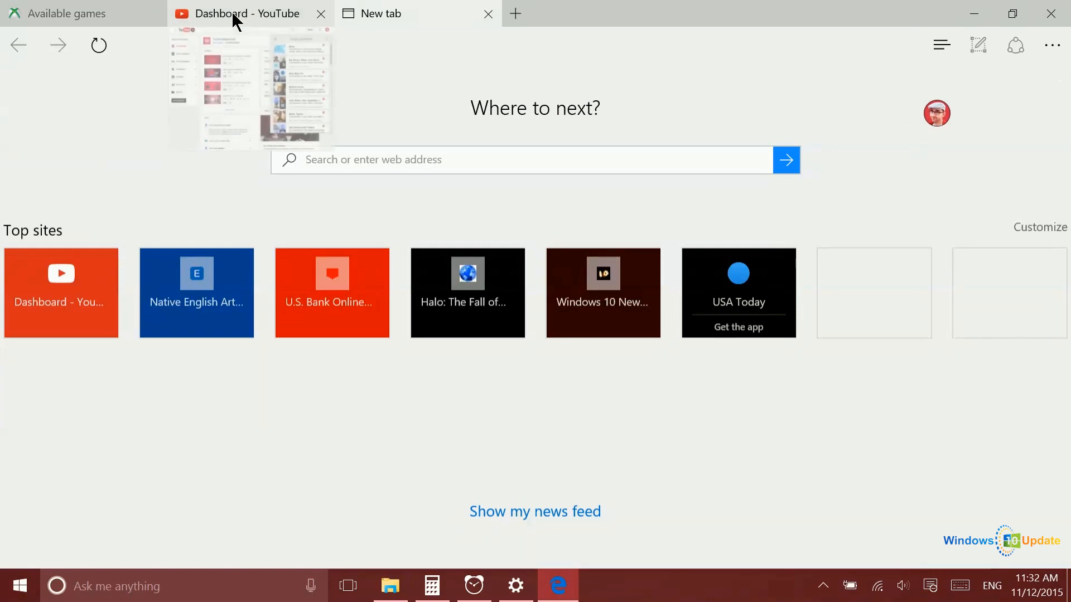
{"action": "mouse_move", "coordinate": [818, 108]}
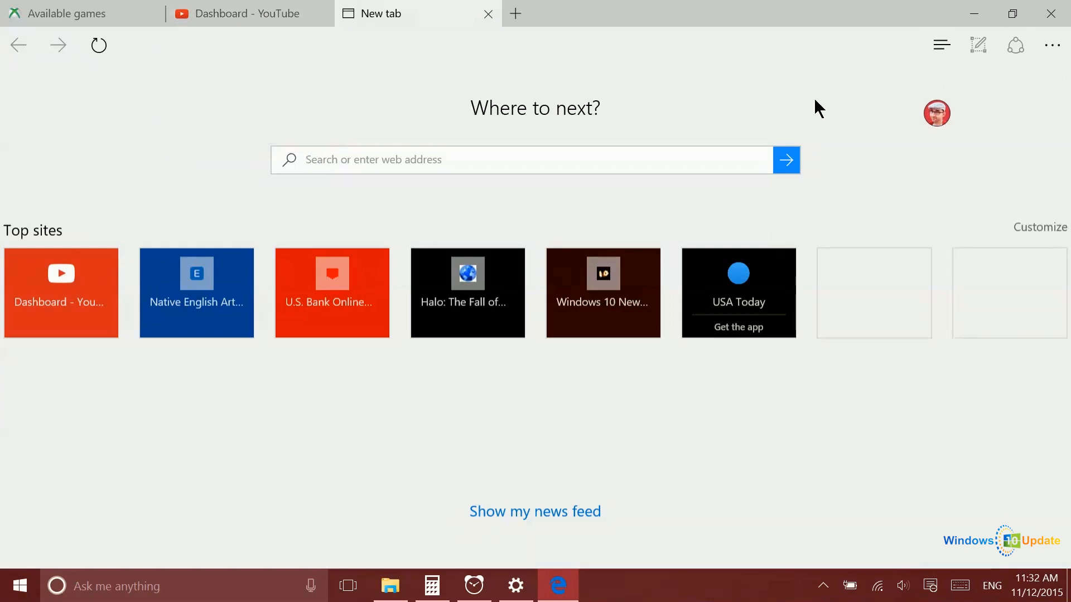
- Show Edge's More actions menu, then start a Cortana search for 'sk'
{"action": "left_click", "coordinate": [1051, 45]}
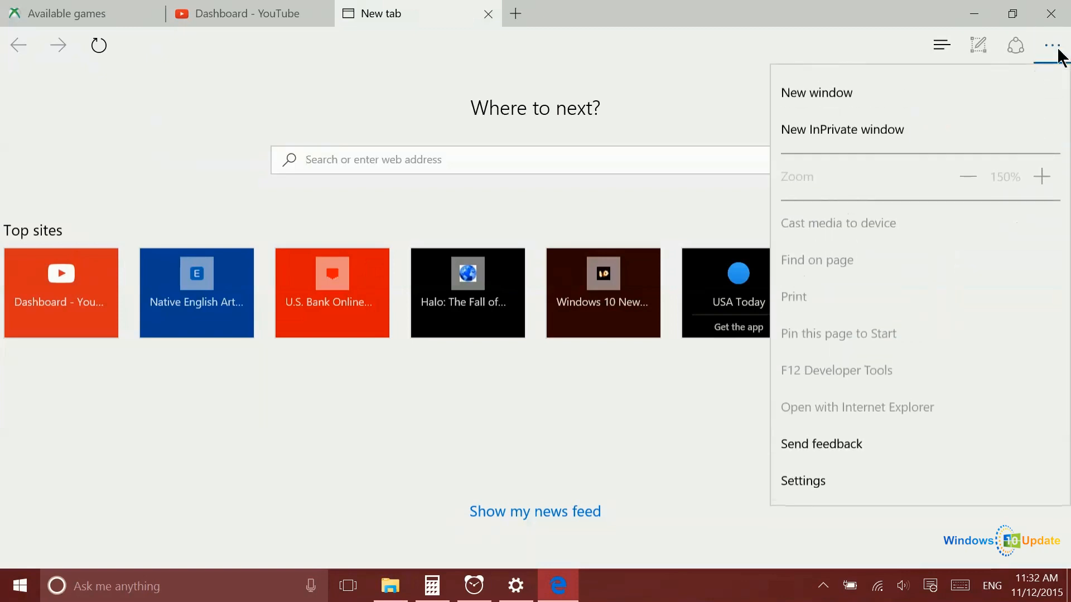
{"action": "mouse_move", "coordinate": [877, 234]}
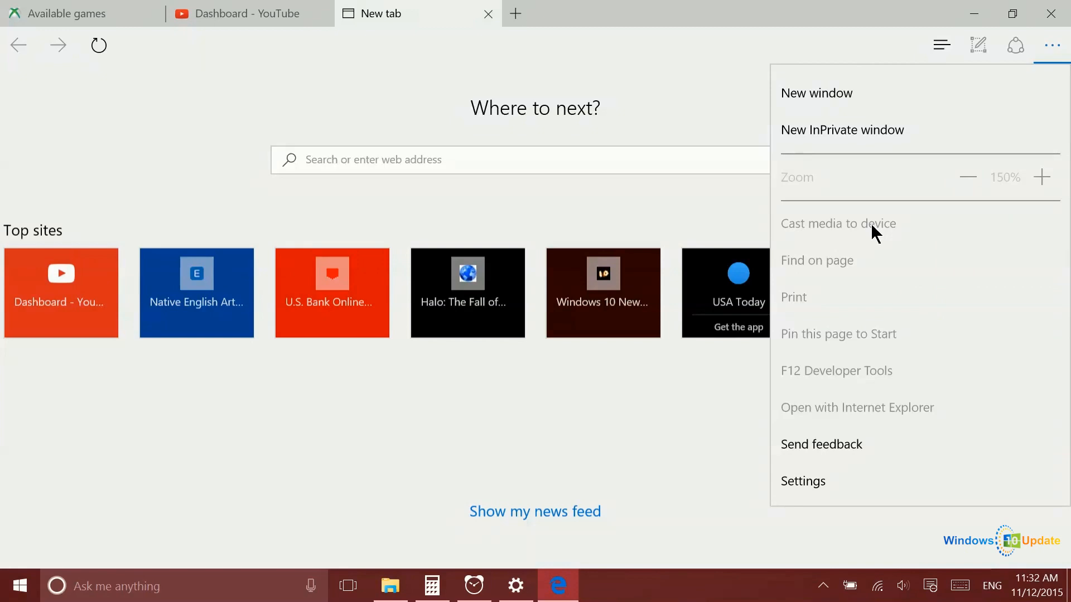
{"action": "mouse_move", "coordinate": [869, 228]}
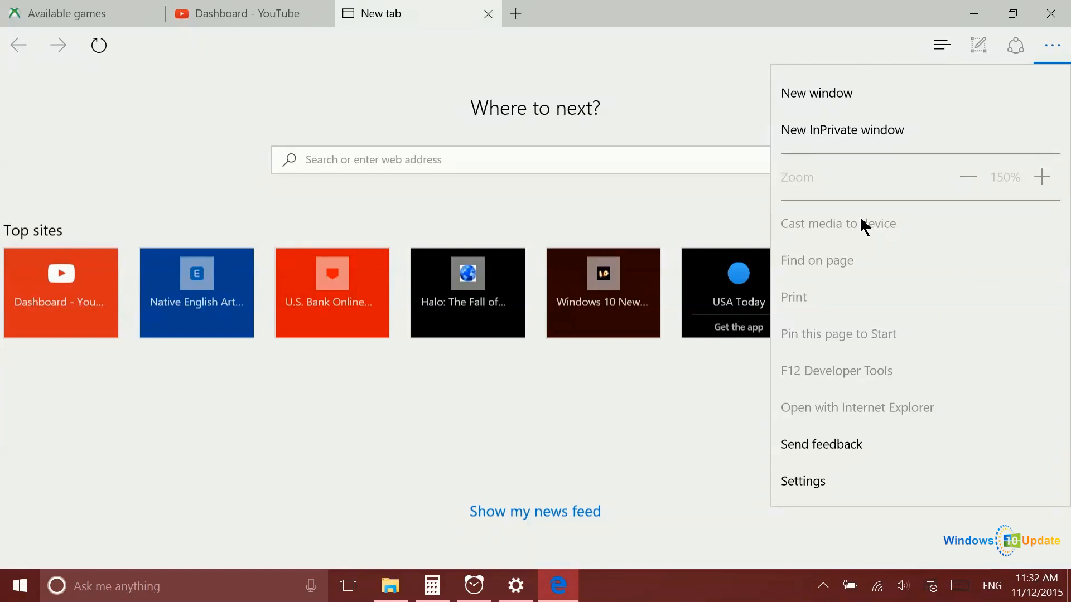
{"action": "mouse_move", "coordinate": [845, 231]}
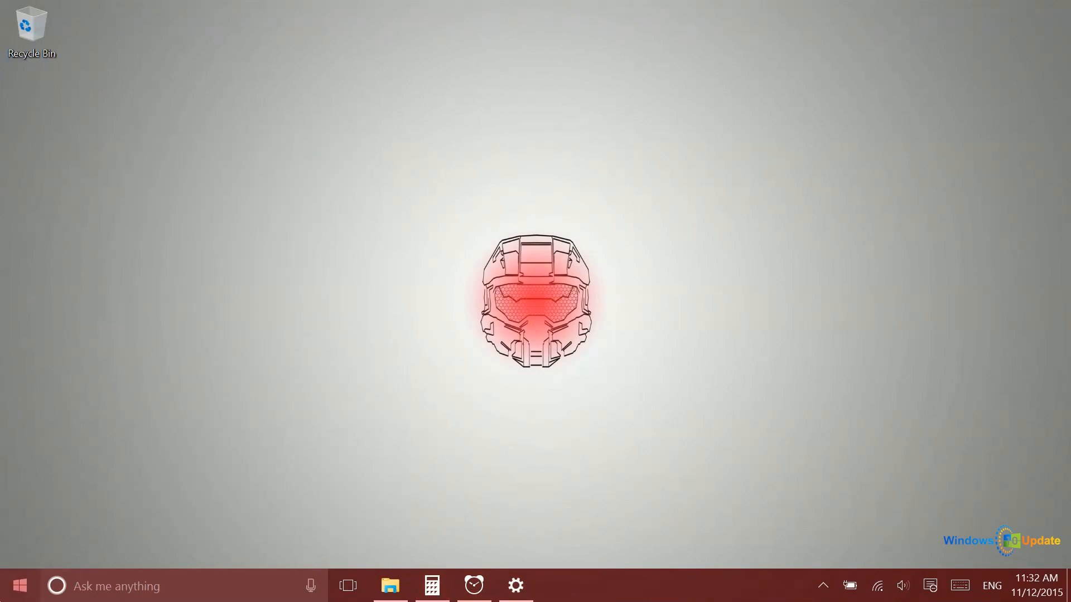
{"action": "type", "text": "sk"}
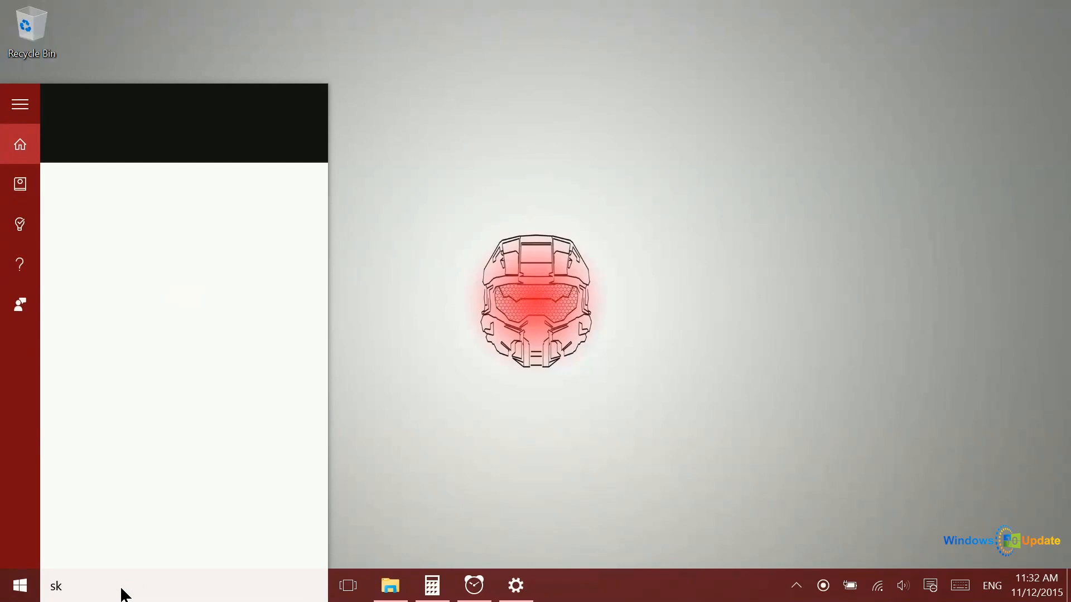